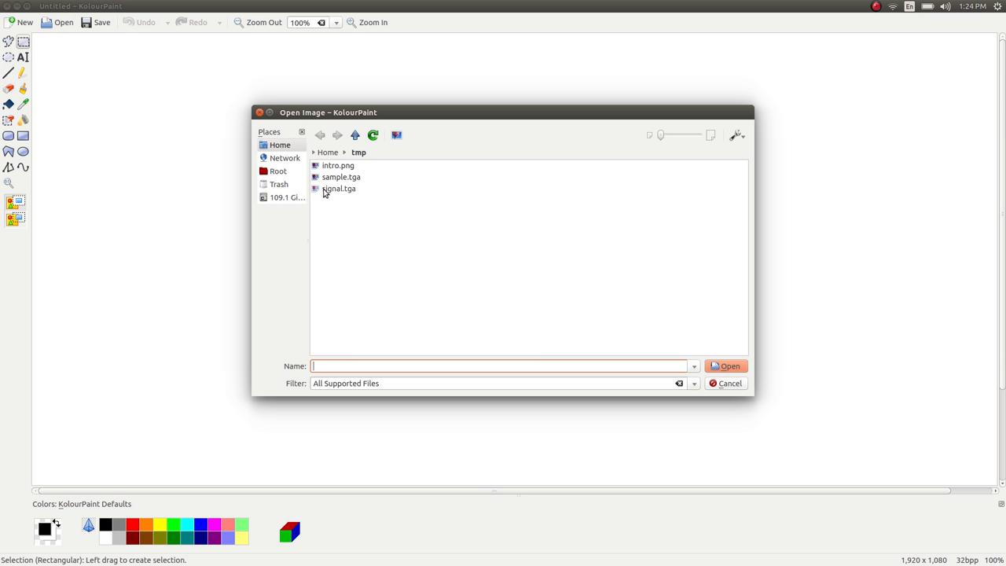
# Open signal.tga from the tmp folder to view the 1000×1000 noise image
pyautogui.doubleClick(339, 189)
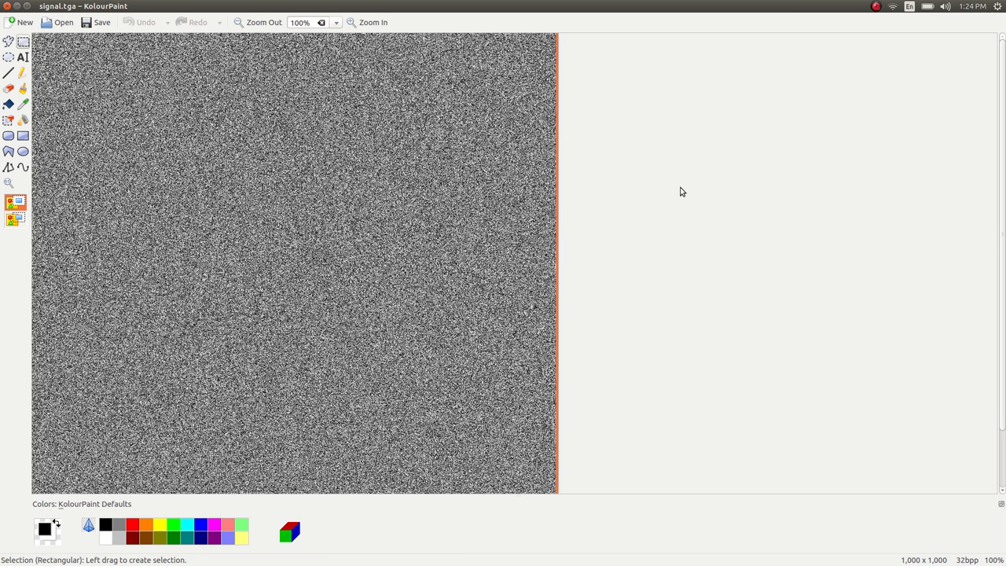
pyautogui.click(336, 22)
pyautogui.write('ma')
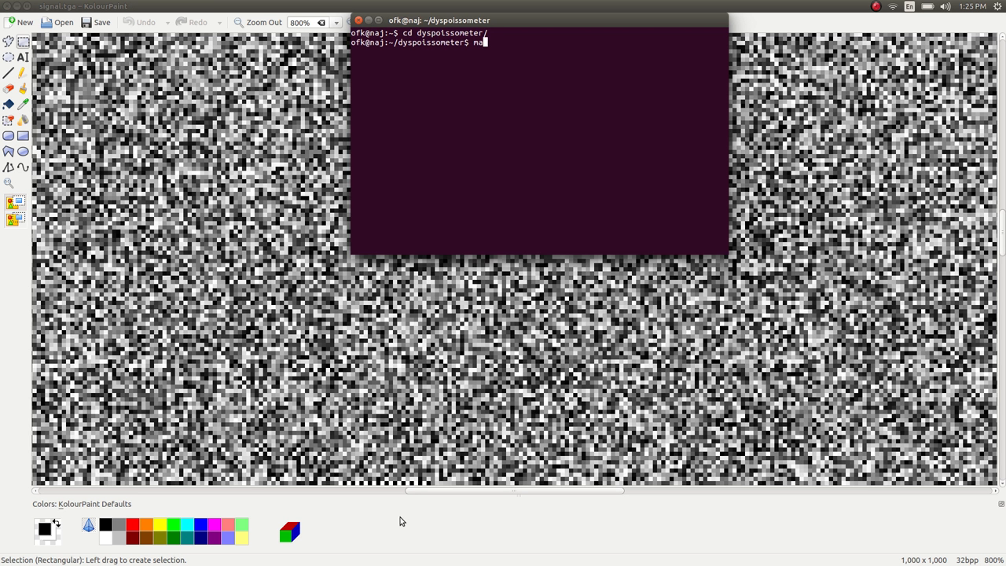
# Run 'make signalsort_quad' to compile and link temp/signalsort
pyautogui.write('ke')
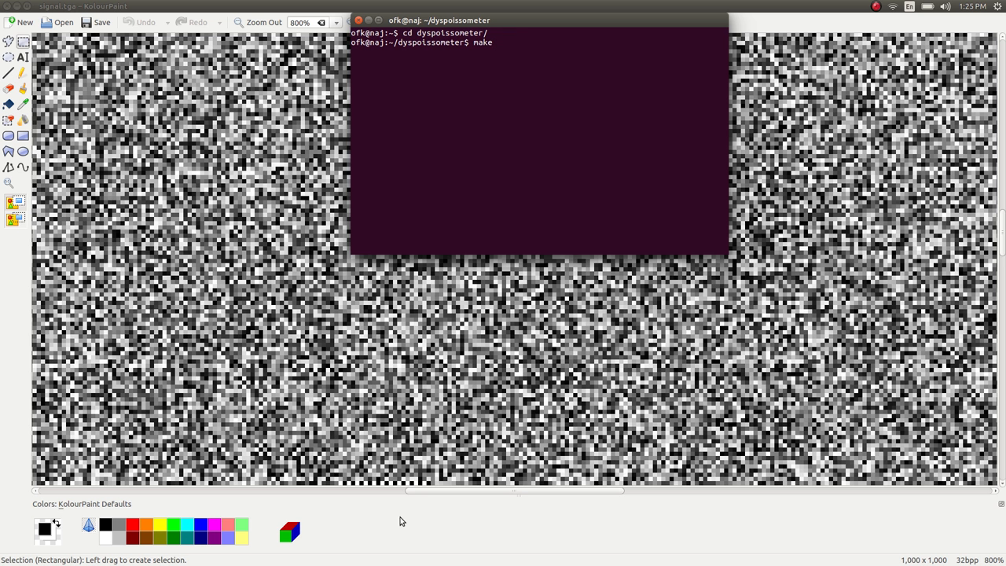
pyautogui.write('signalsort_qua')
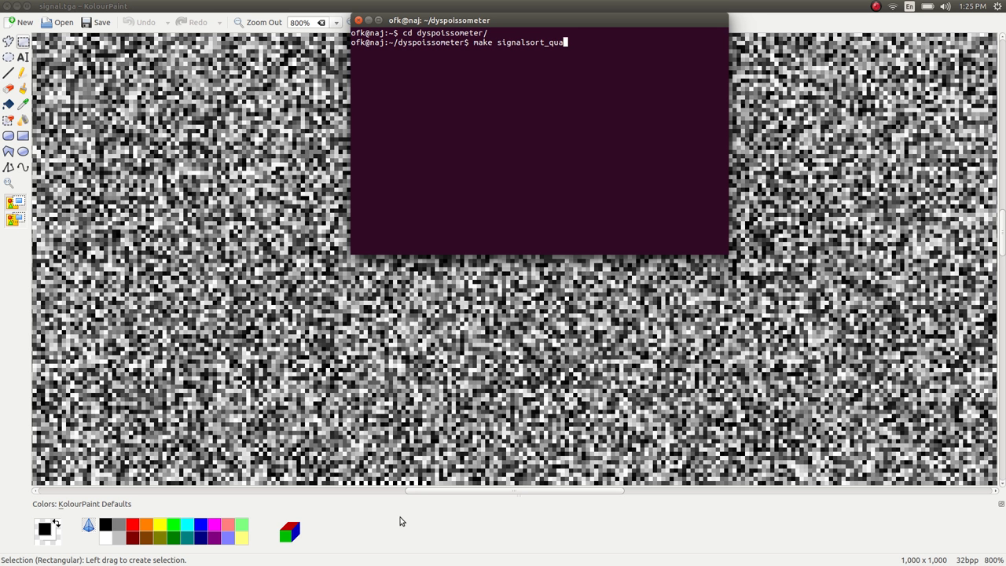
pyautogui.write('d')
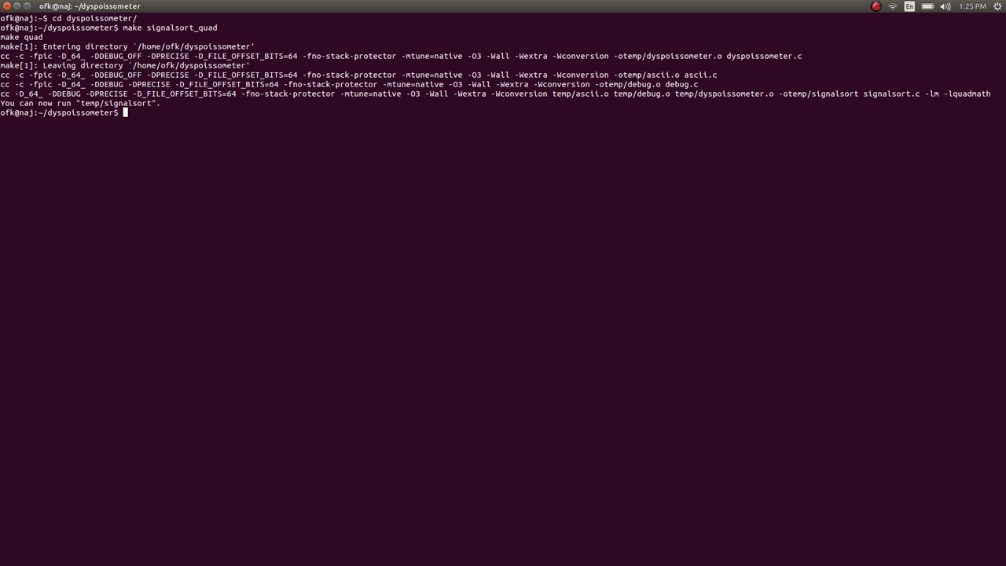
# Run temp/signalsort on ~/tmp/signal.tga with 18 0 0 2999, piped to head
pyautogui.write('temp/signalsort')
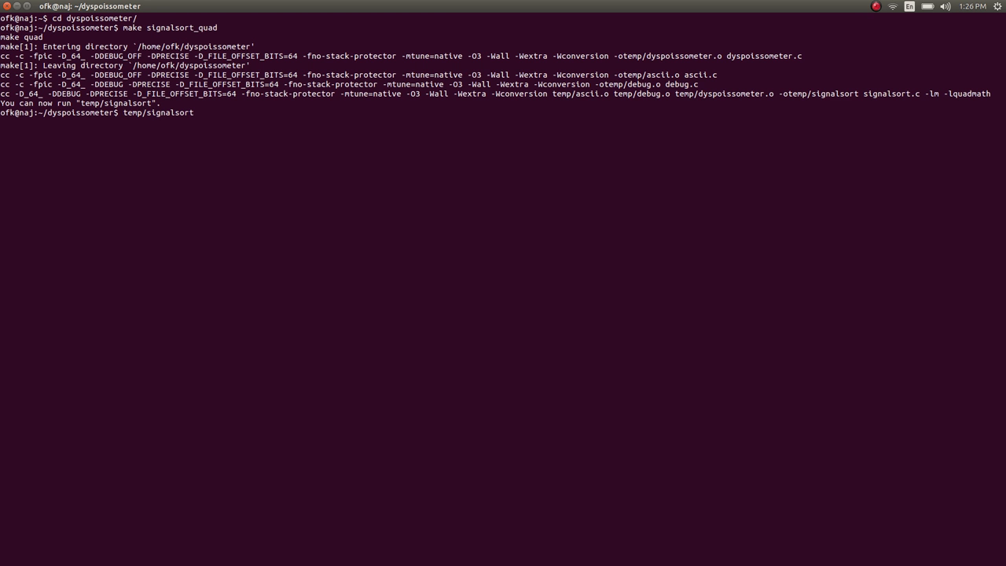
pyautogui.write('~/tmp/')
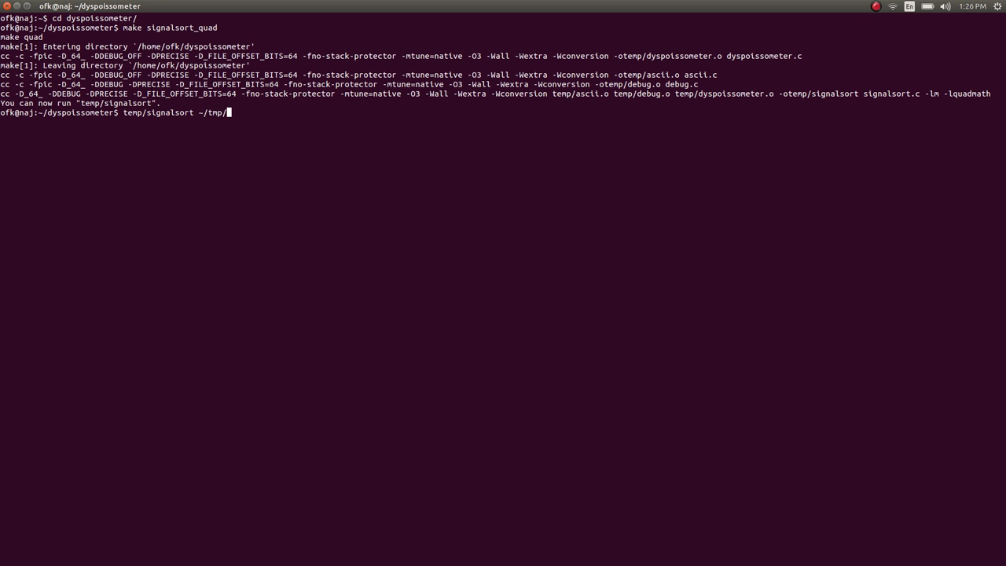
pyautogui.write('signal.tga')
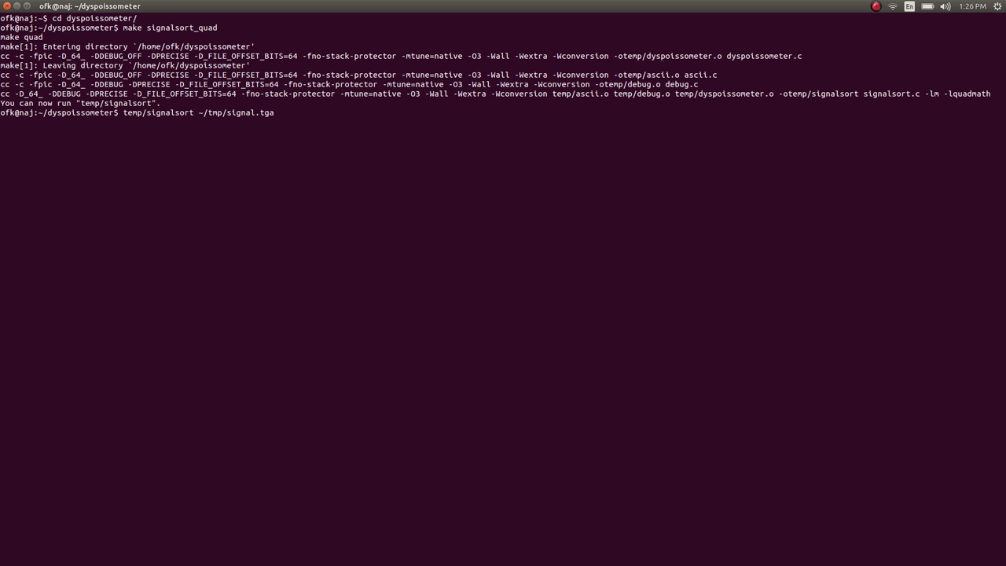
pyautogui.write('18')
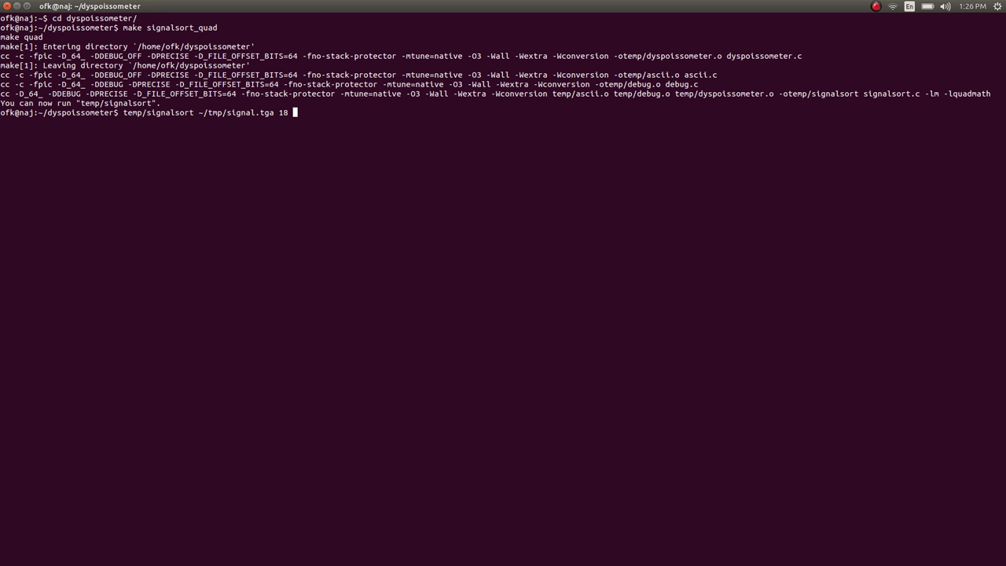
pyautogui.write('0 0')
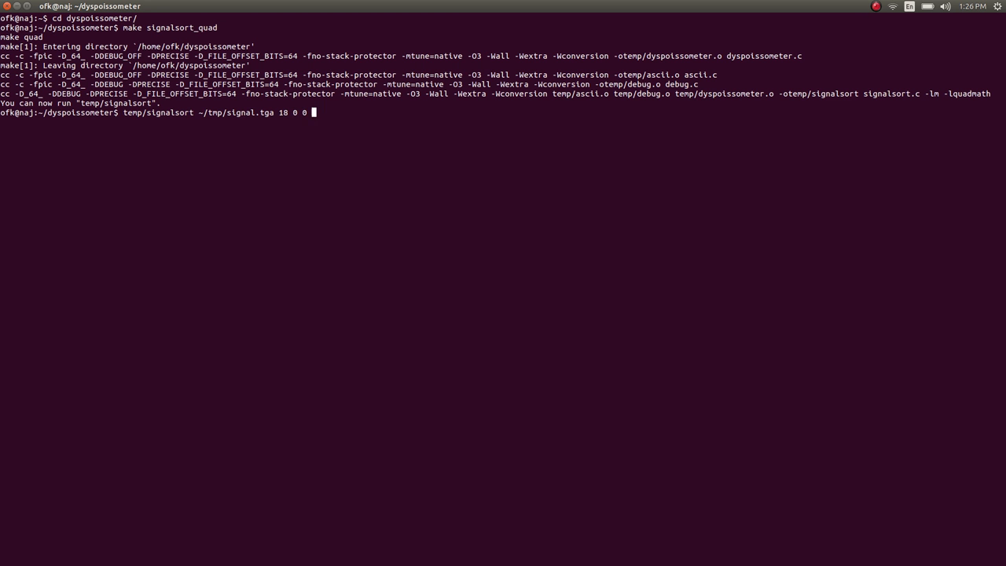
pyautogui.write('2')
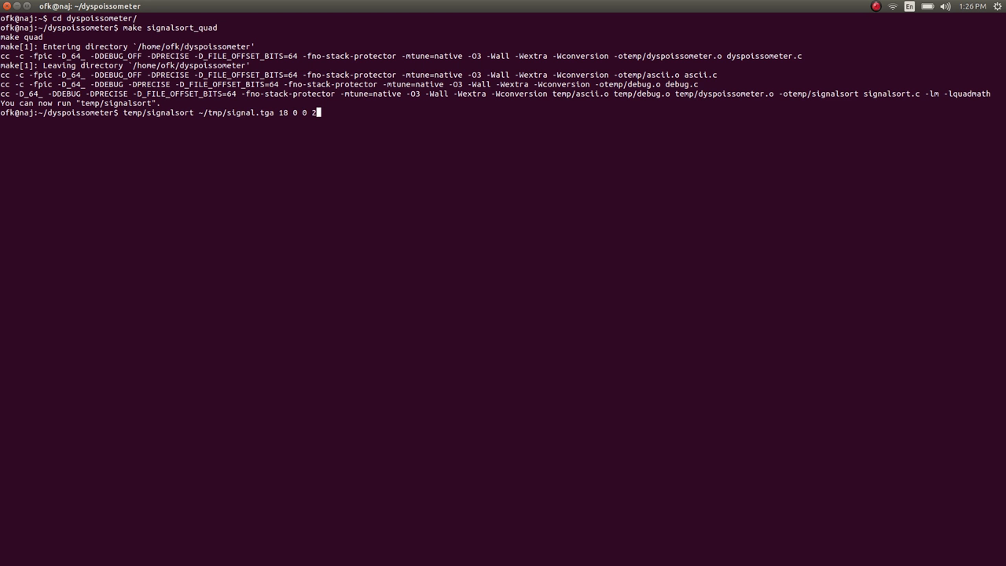
pyautogui.write('999 | head')
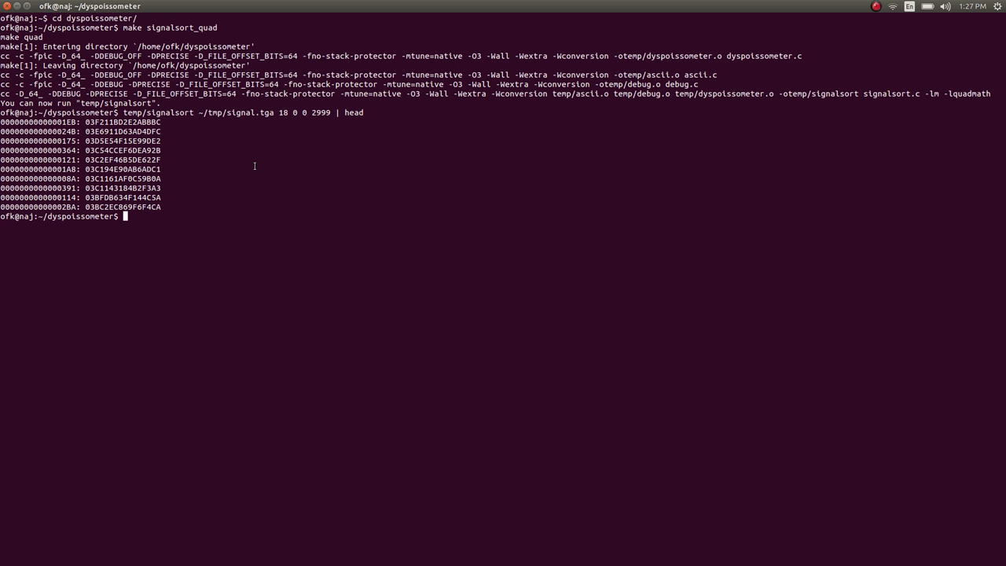
pyautogui.moveTo(178, 143)
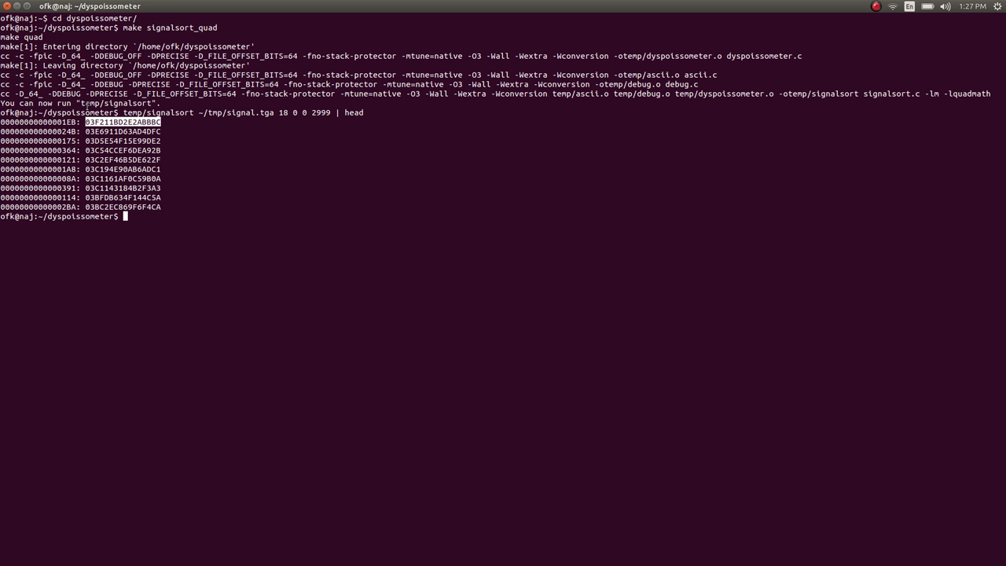
pyautogui.moveTo(228, 142)
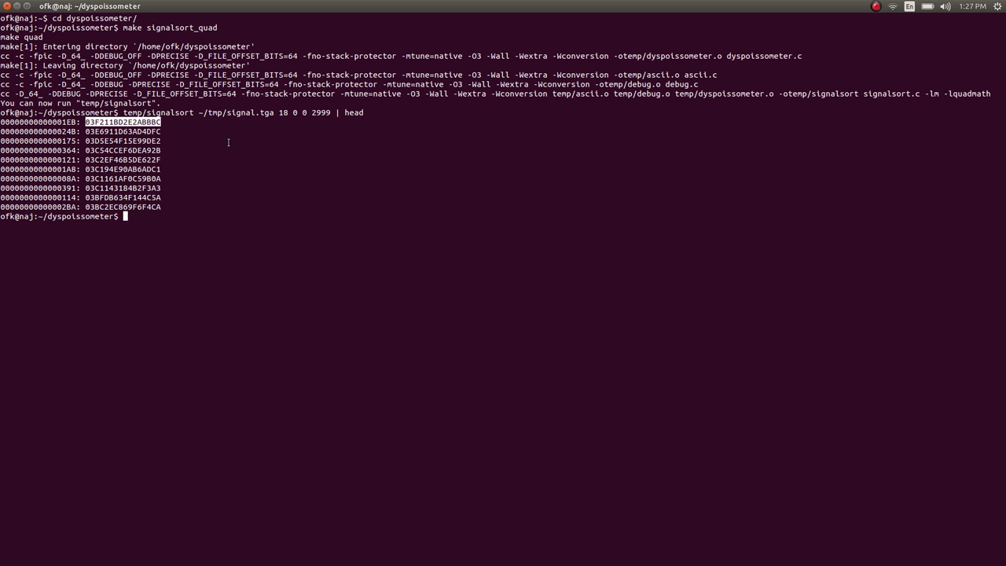
pyautogui.moveTo(99, 132)
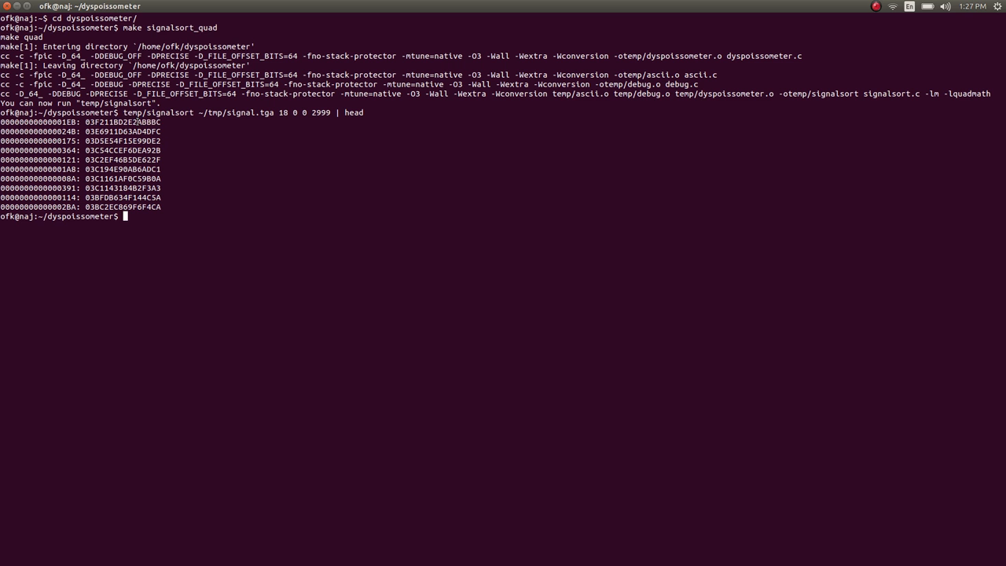
pyautogui.doubleClick(123, 122)
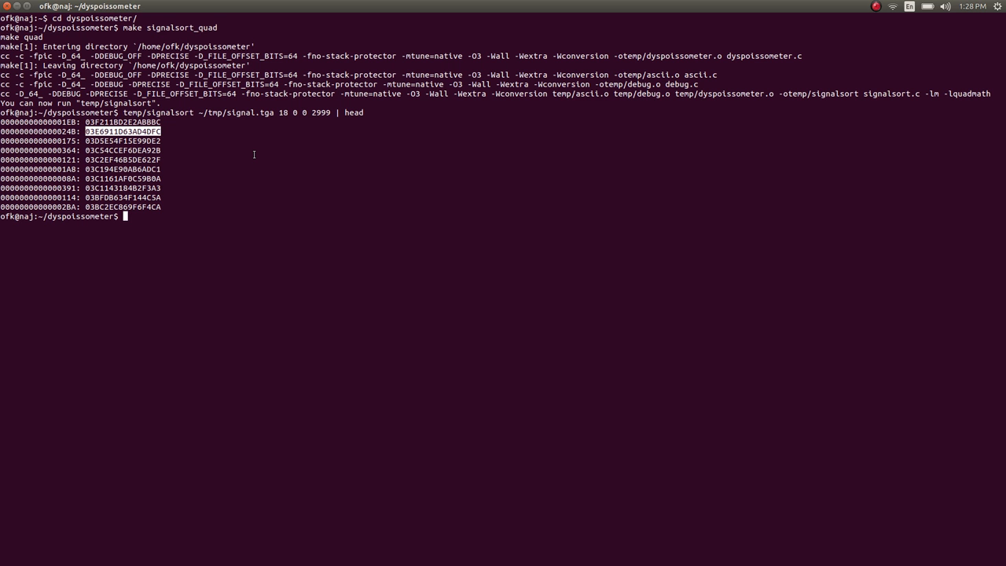
pyautogui.moveTo(227, 188)
pyautogui.write('temp/signalsort ~/tmp/signal.tga 18 0 0 99 | head')
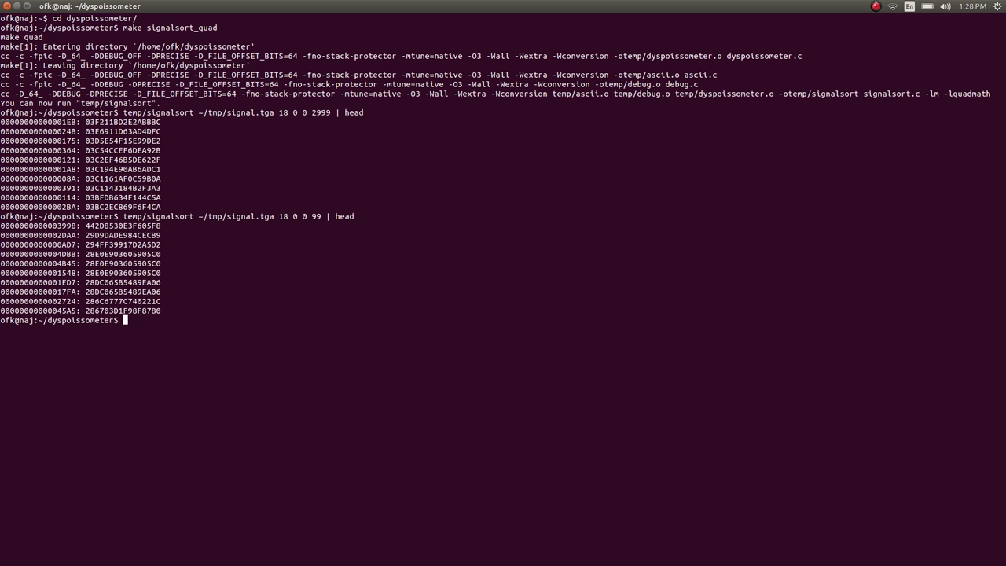
# Rerun signalsort on signal.tga with arguments 18 0 0 99 and list ten results
pyautogui.doubleClick(123, 226)
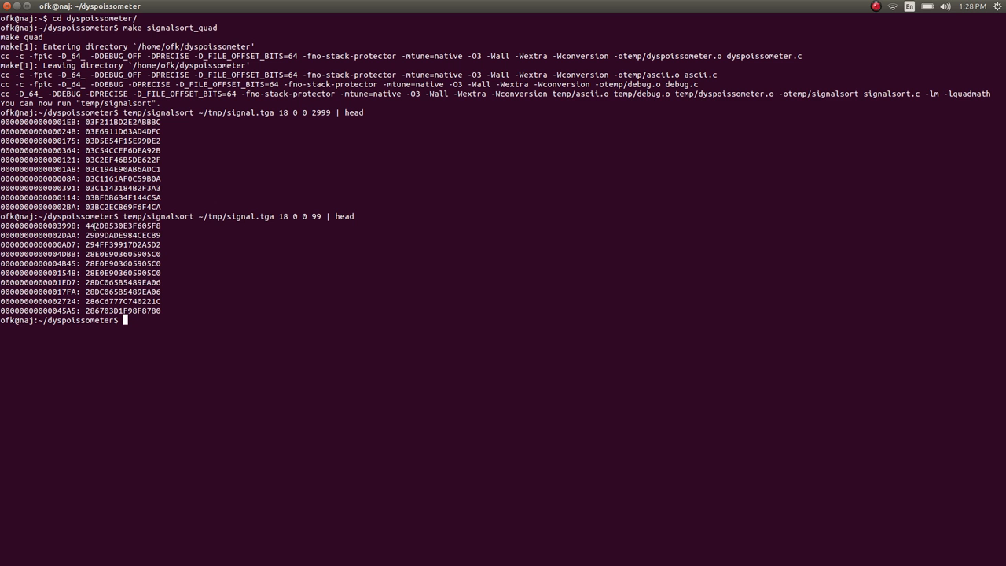
pyautogui.doubleClick(122, 227)
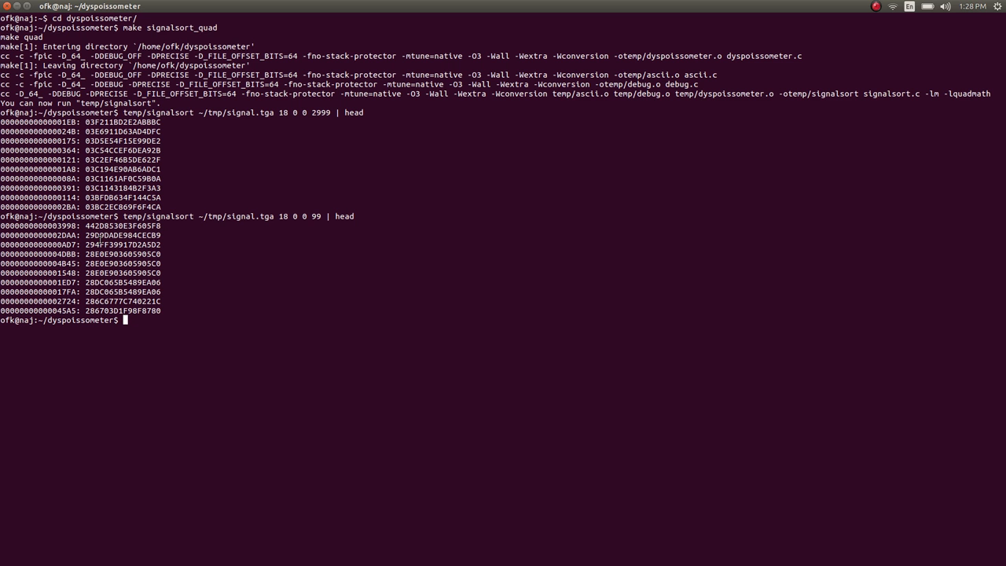
pyautogui.doubleClick(123, 226)
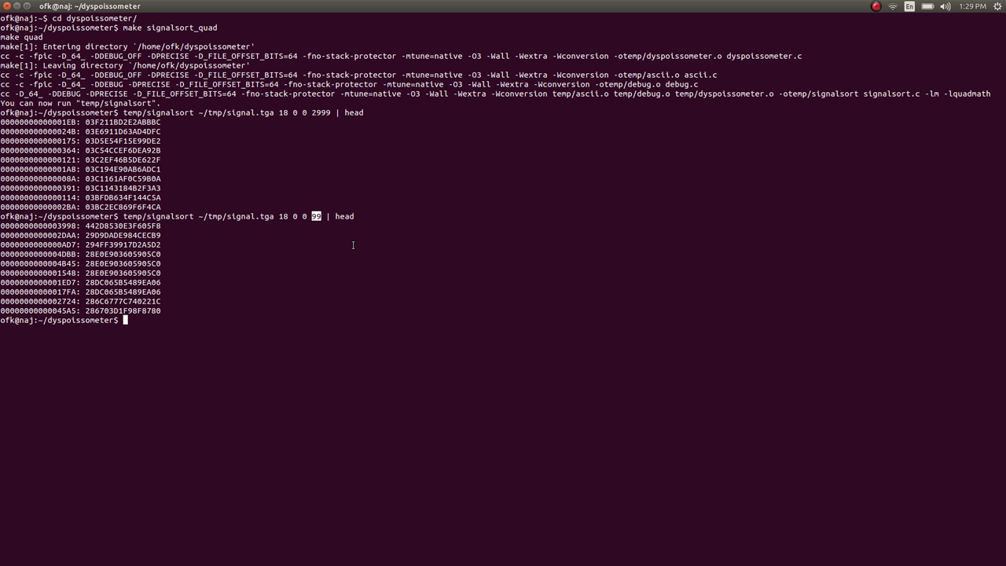
pyautogui.moveTo(344, 239)
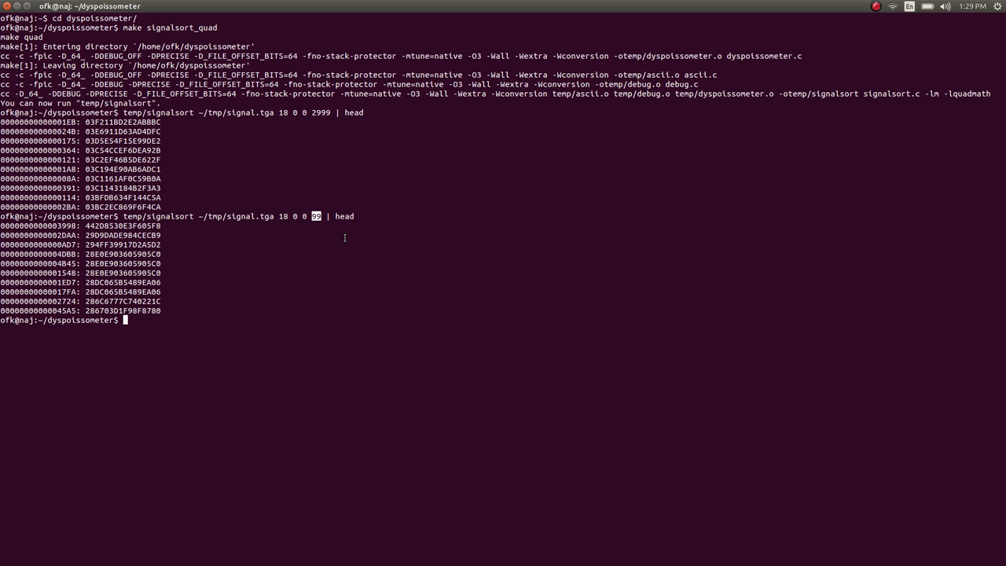
# Switch back to KolourPaint showing the signal.tga noise image at 800%
pyautogui.press('alt+Tab')
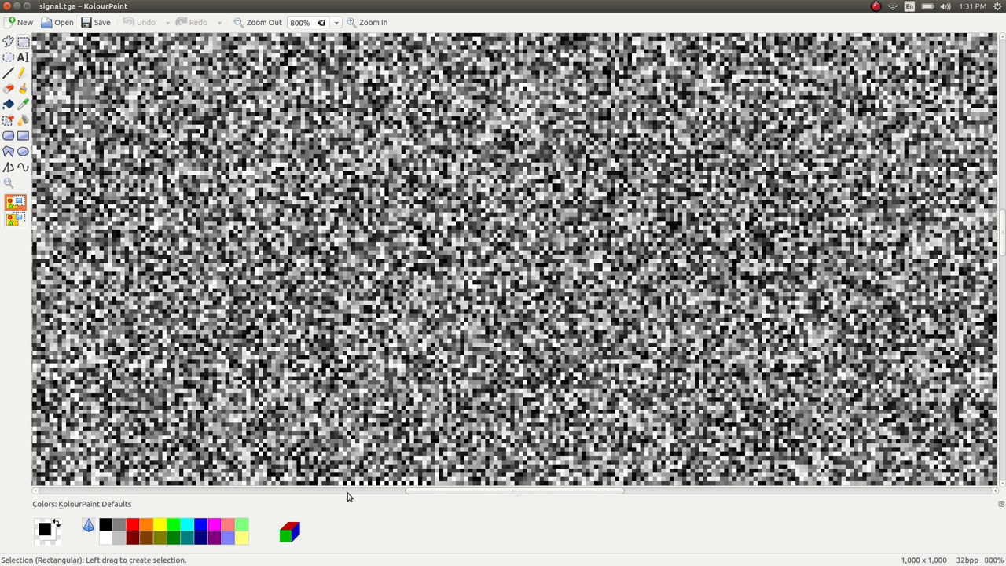
pyautogui.moveTo(344, 481)
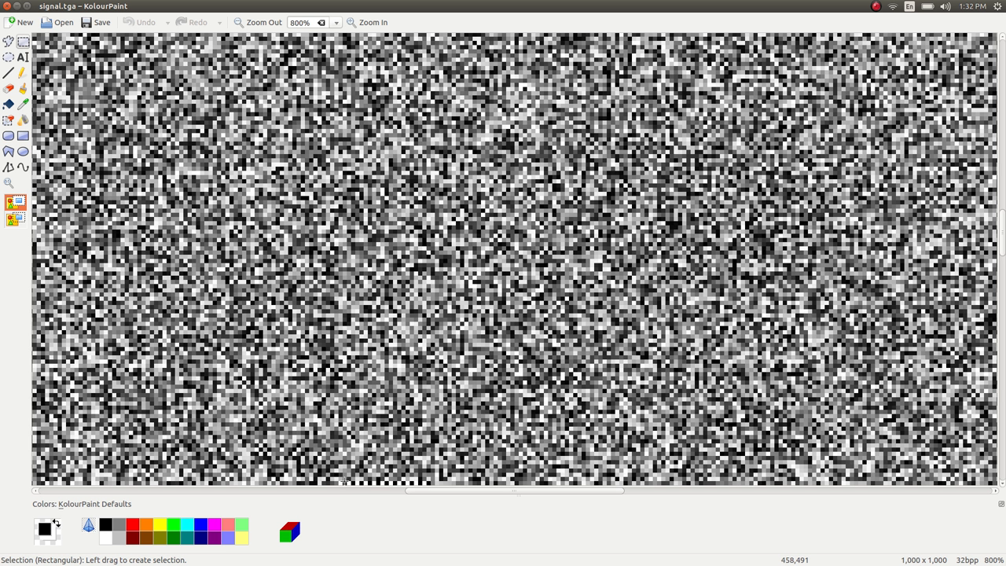
pyautogui.moveTo(385, 509)
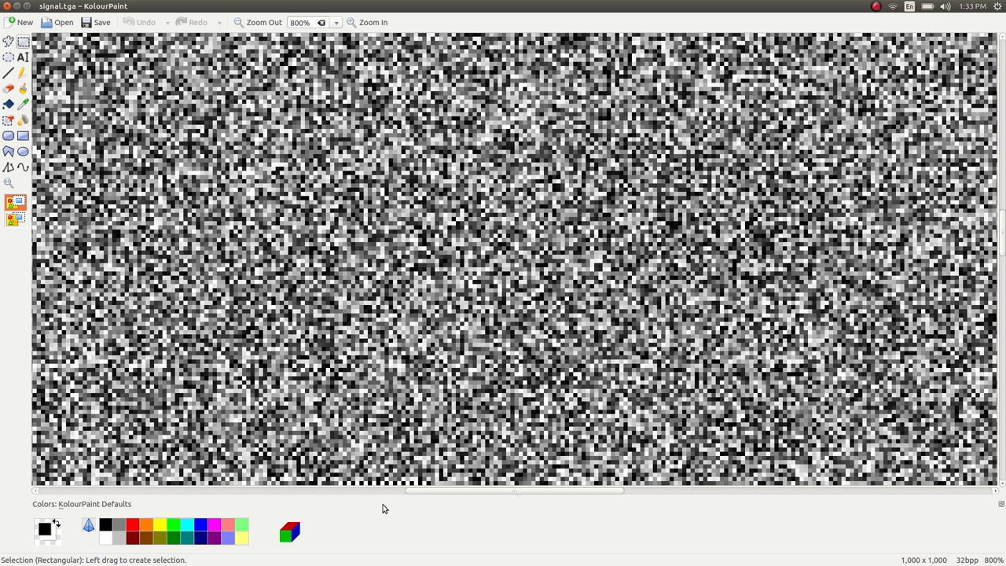
pyautogui.moveTo(421, 481)
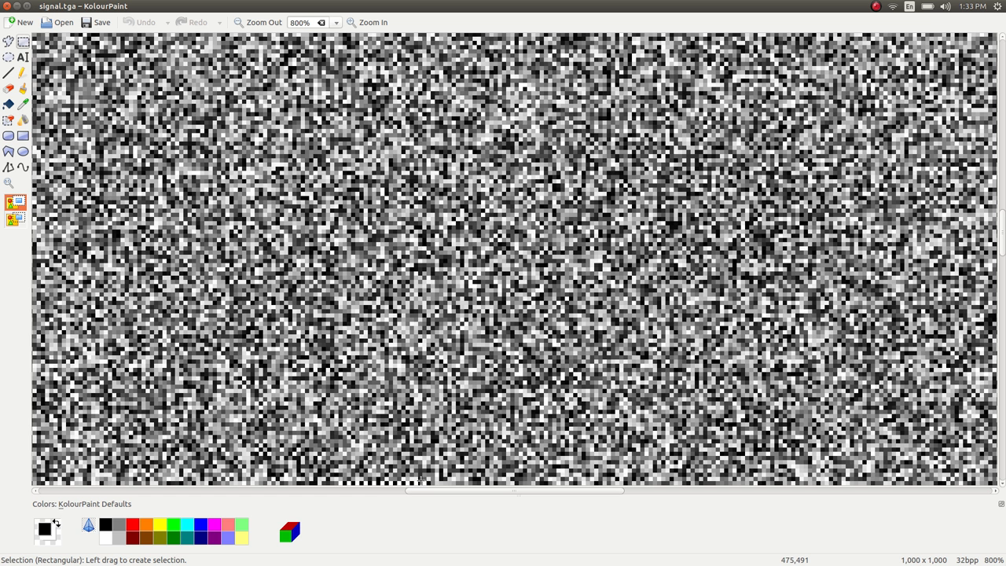
pyautogui.moveTo(377, 481)
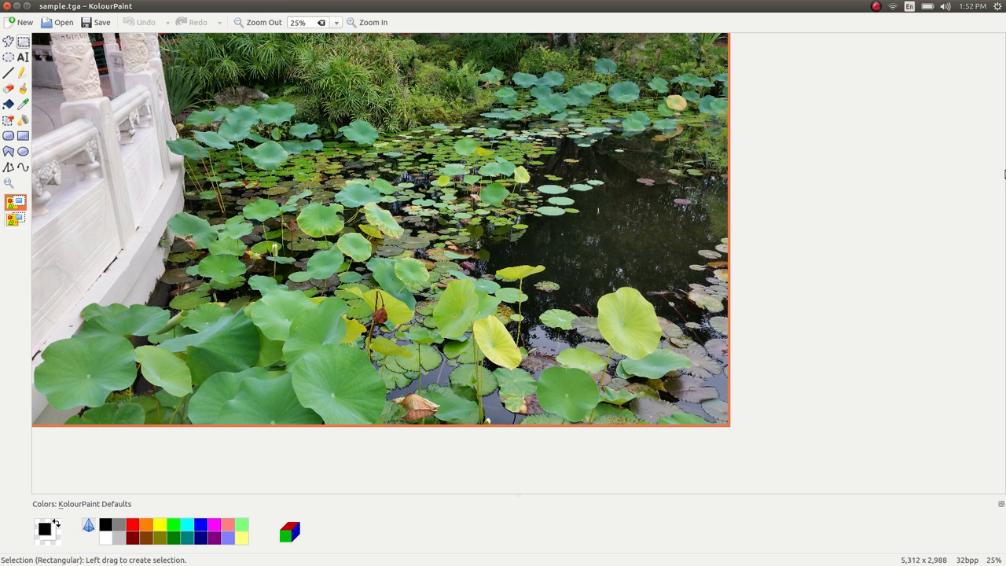
pyautogui.moveTo(924, 187)
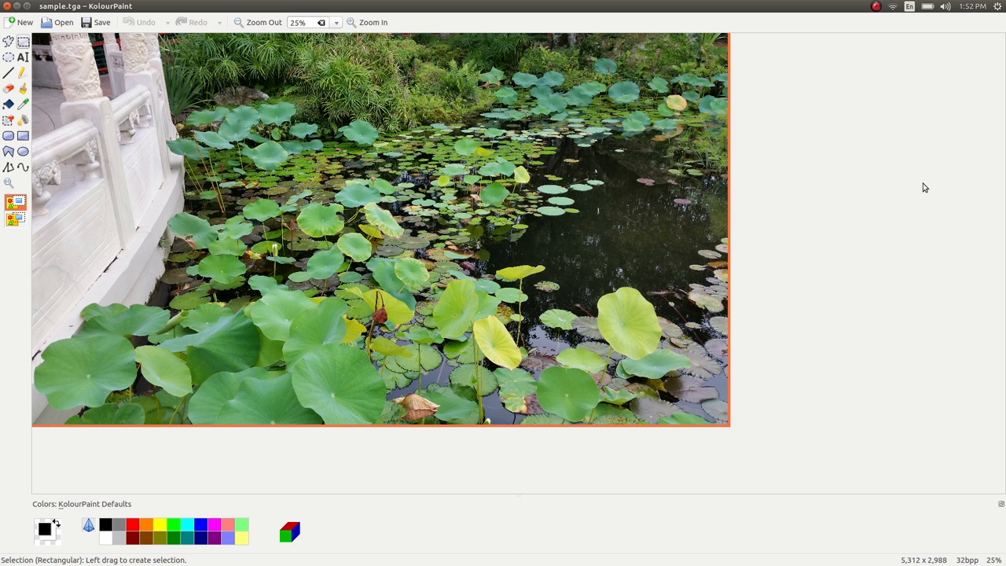
pyautogui.moveTo(124, 101)
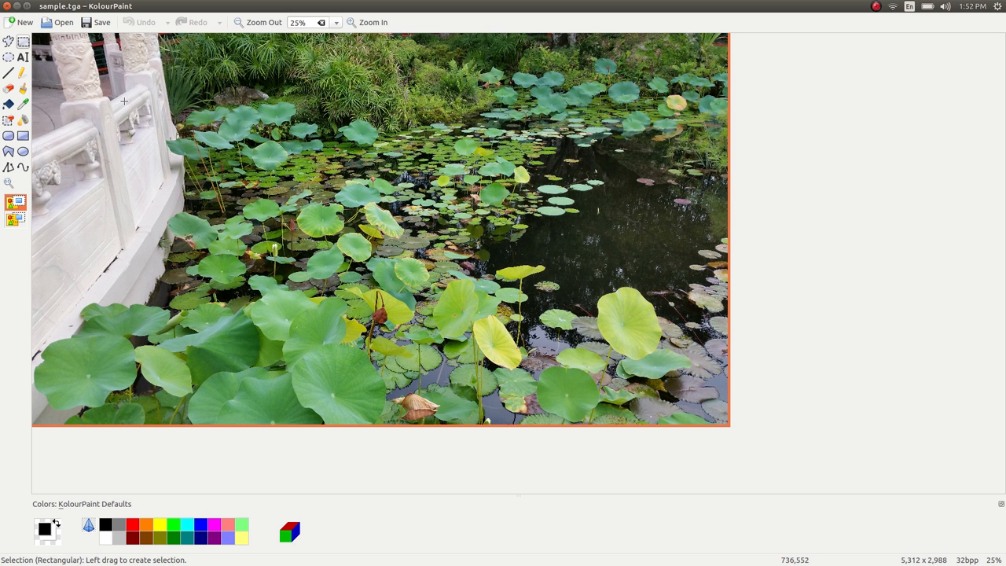
pyautogui.moveTo(129, 220)
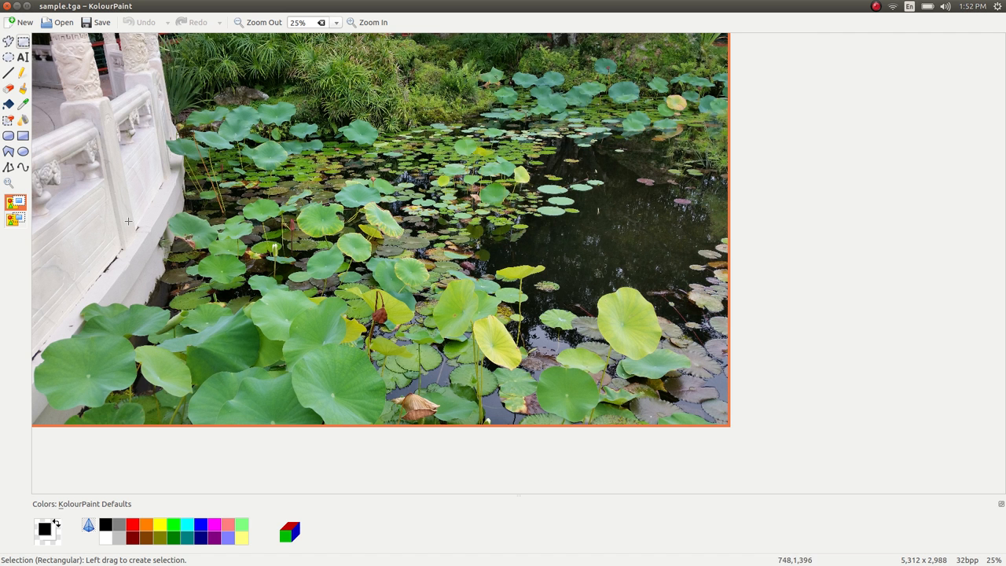
pyautogui.moveTo(110, 265)
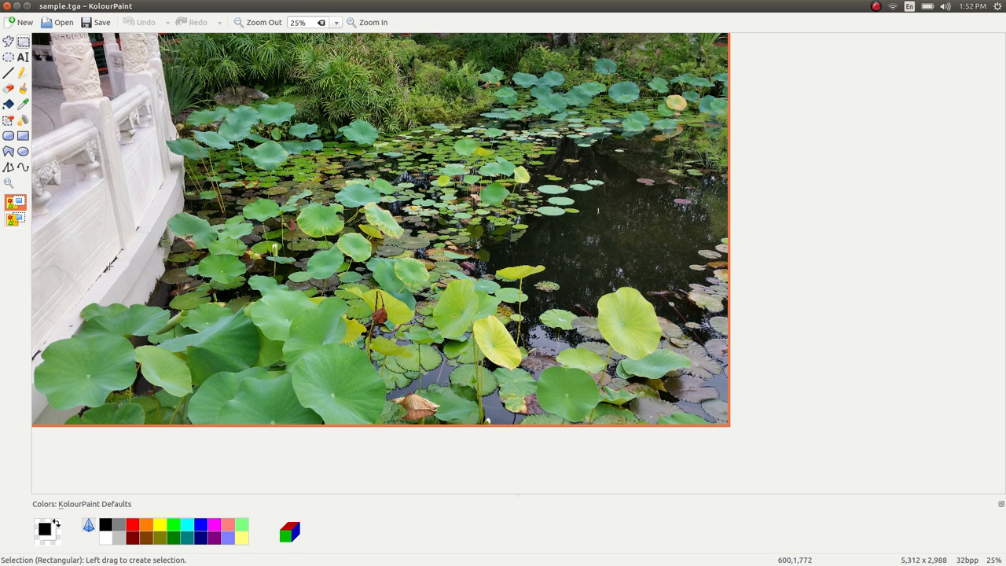
pyautogui.moveTo(328, 339)
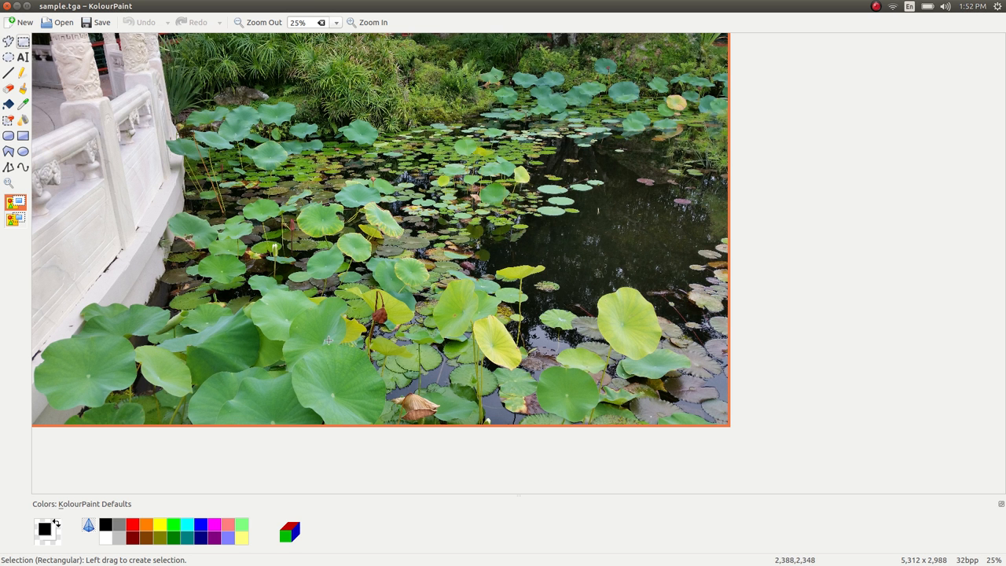
pyautogui.moveTo(594, 242)
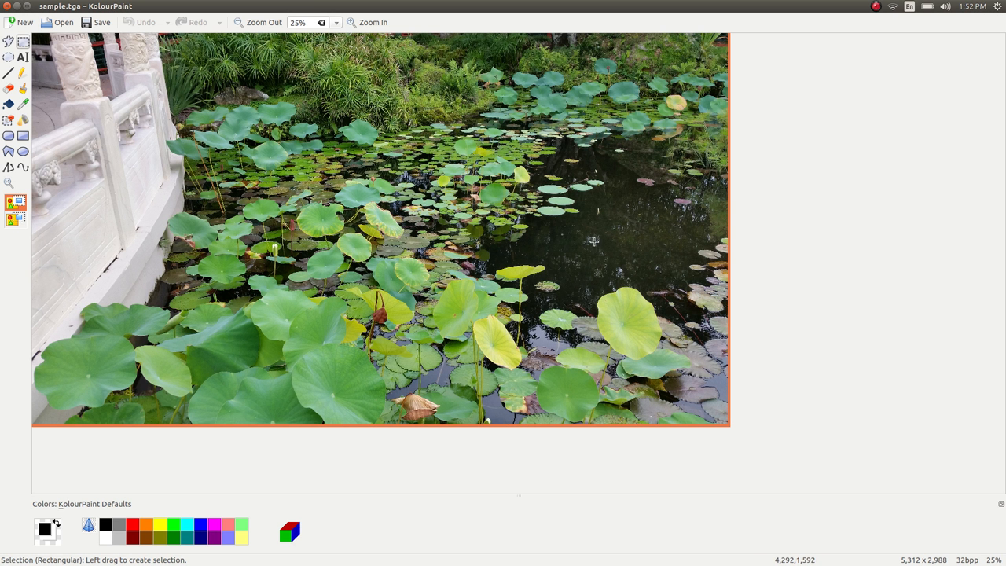
pyautogui.moveTo(632, 56)
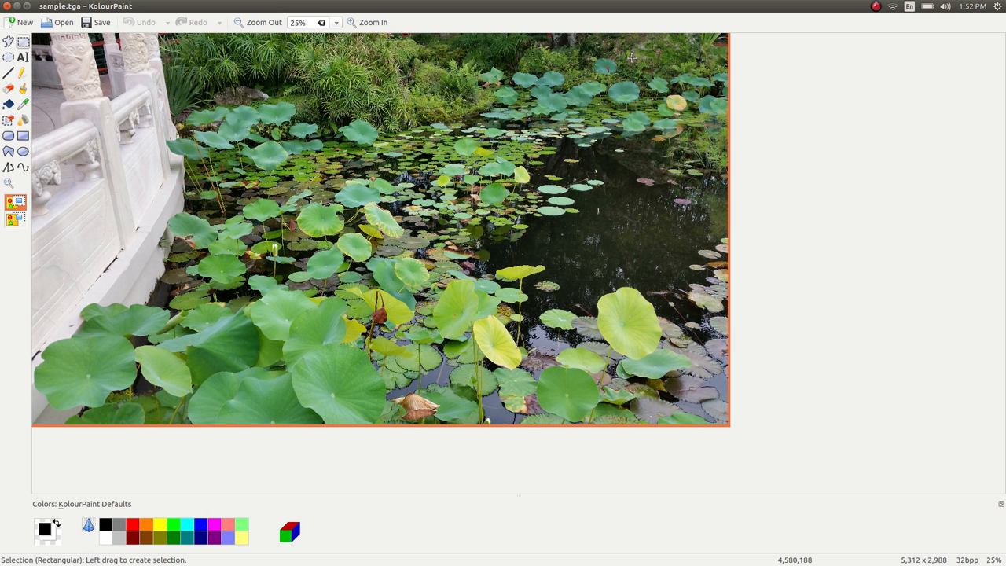
pyautogui.moveTo(762, 186)
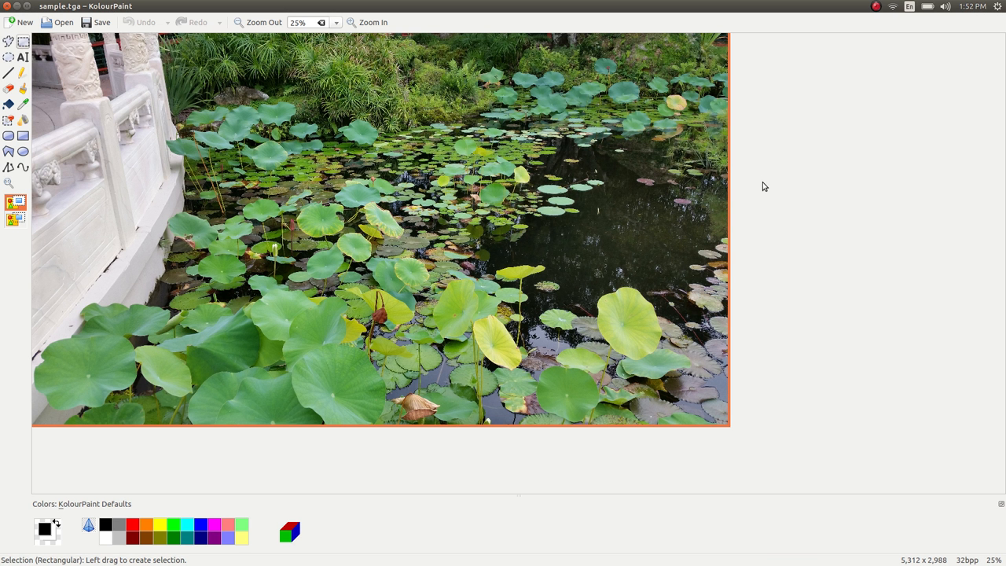
pyautogui.moveTo(770, 185)
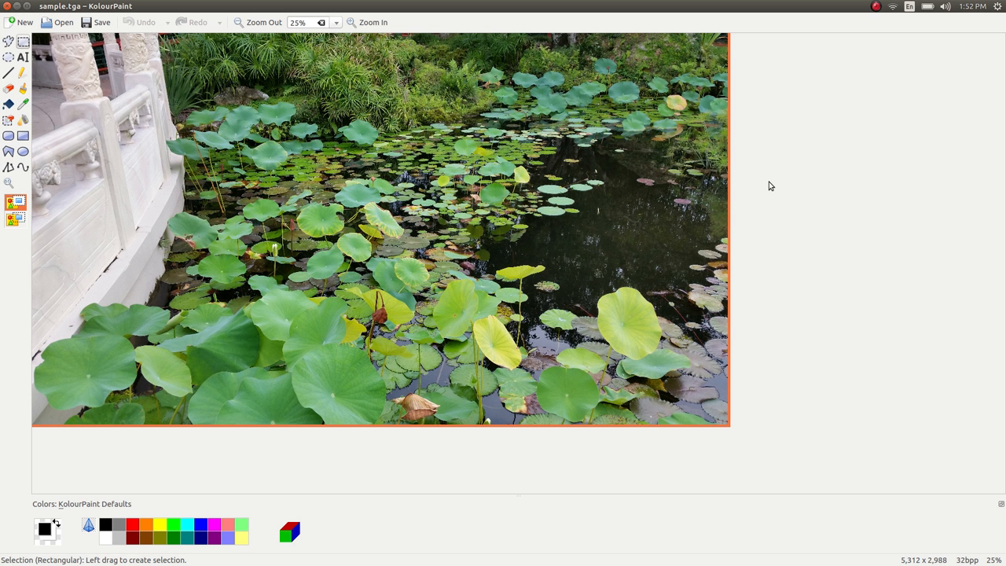
pyautogui.moveTo(763, 185)
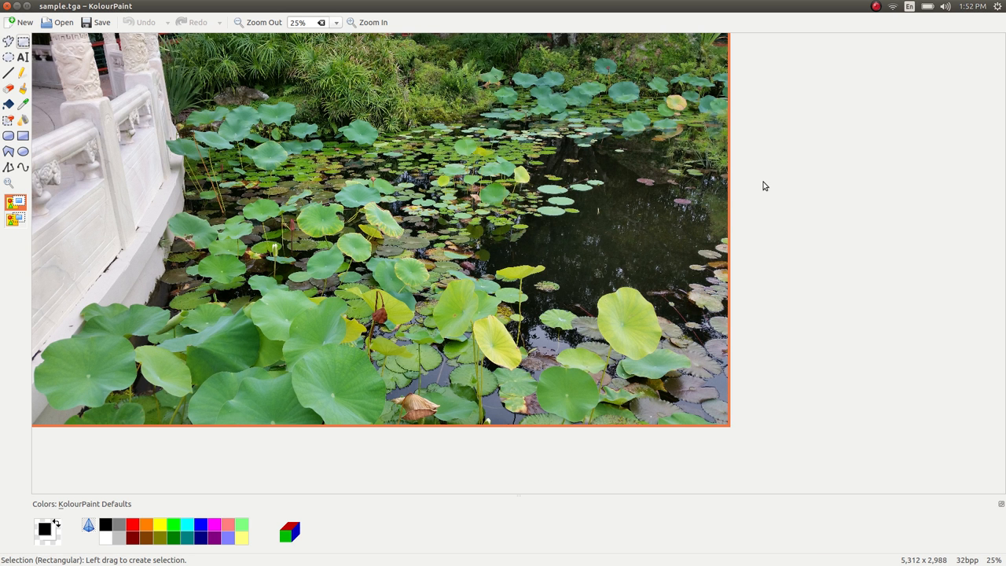
pyautogui.moveTo(144, 396)
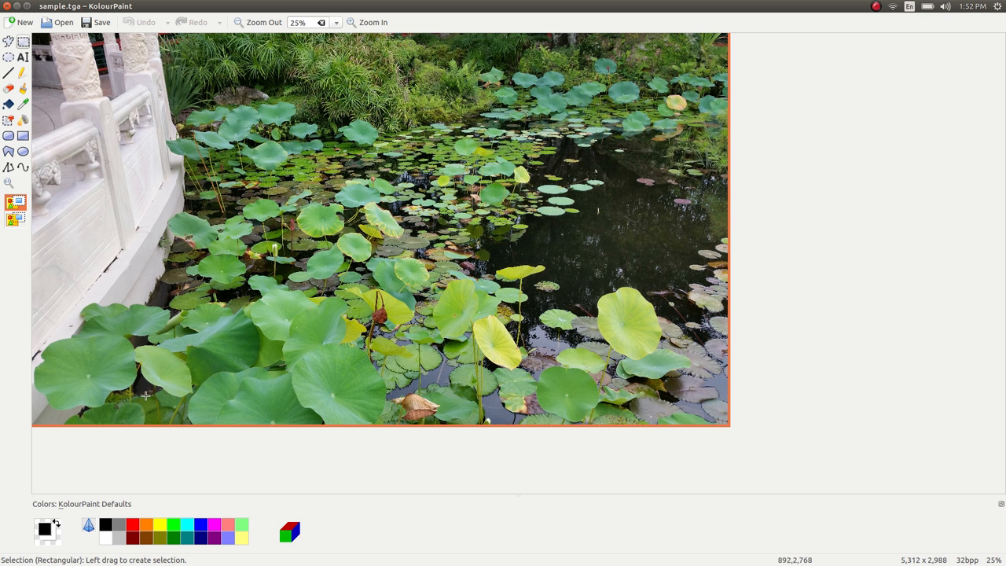
pyautogui.moveTo(349, 405)
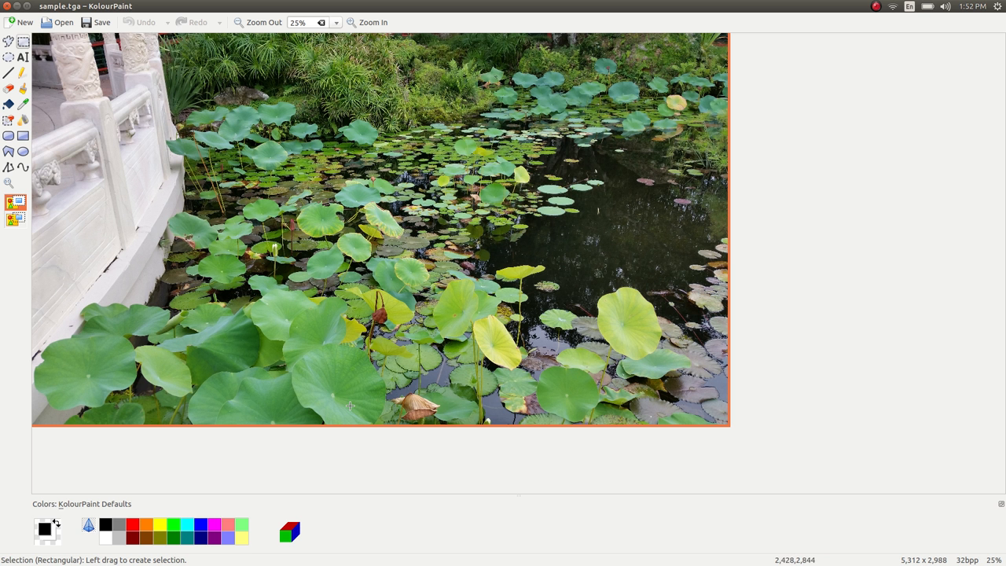
pyautogui.moveTo(698, 410)
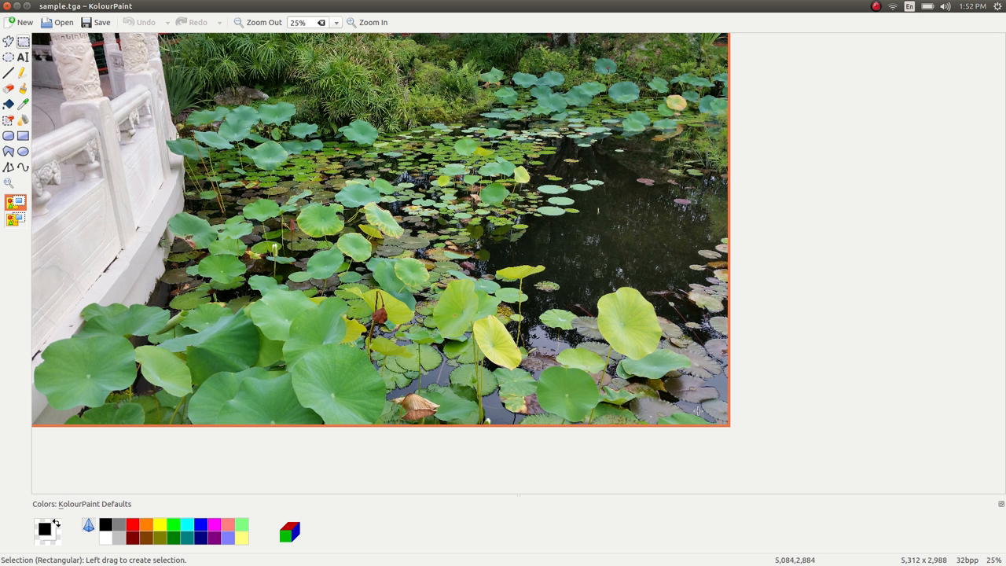
pyautogui.moveTo(363, 412)
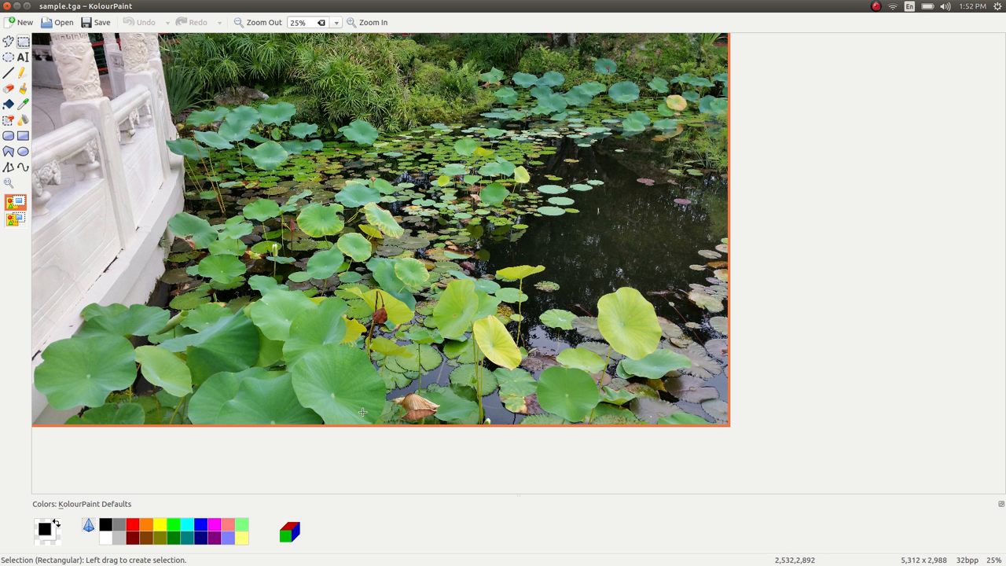
pyautogui.moveTo(110, 407)
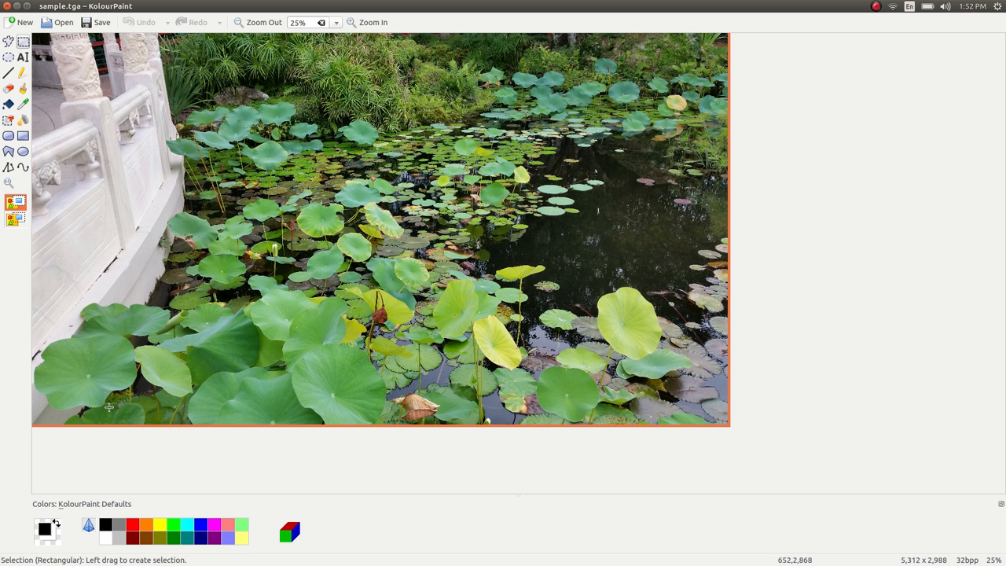
pyautogui.moveTo(635, 399)
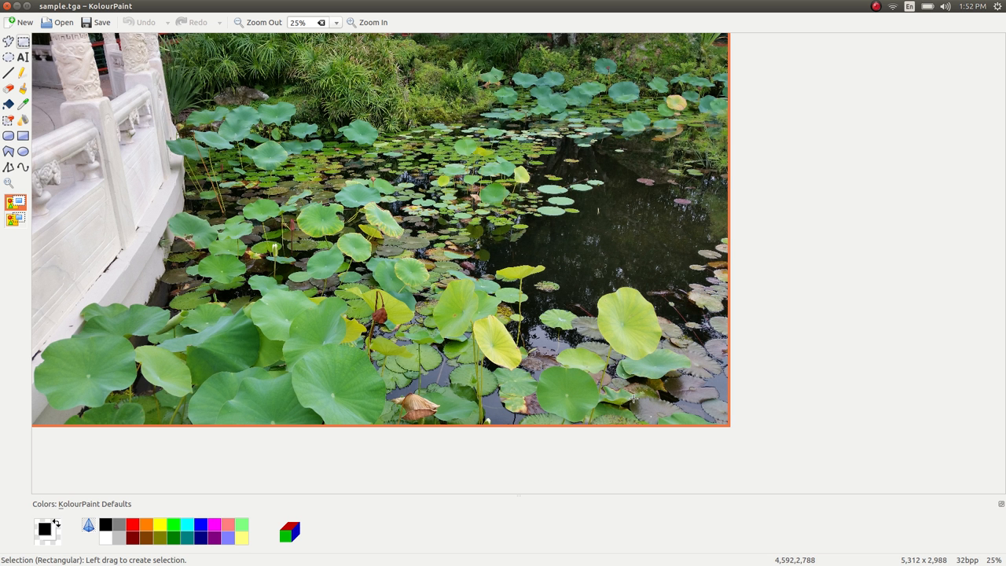
pyautogui.moveTo(55, 234)
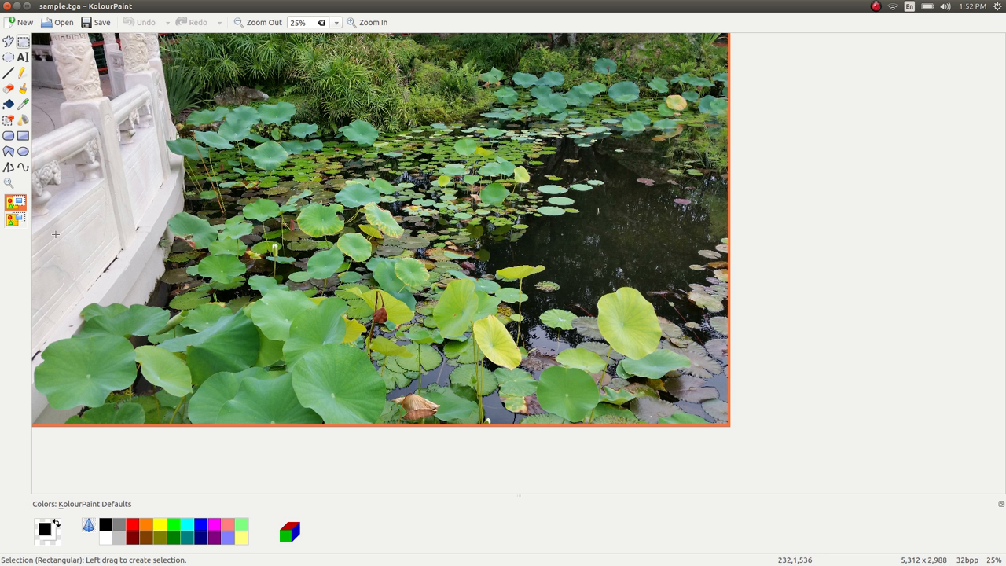
pyautogui.moveTo(123, 232)
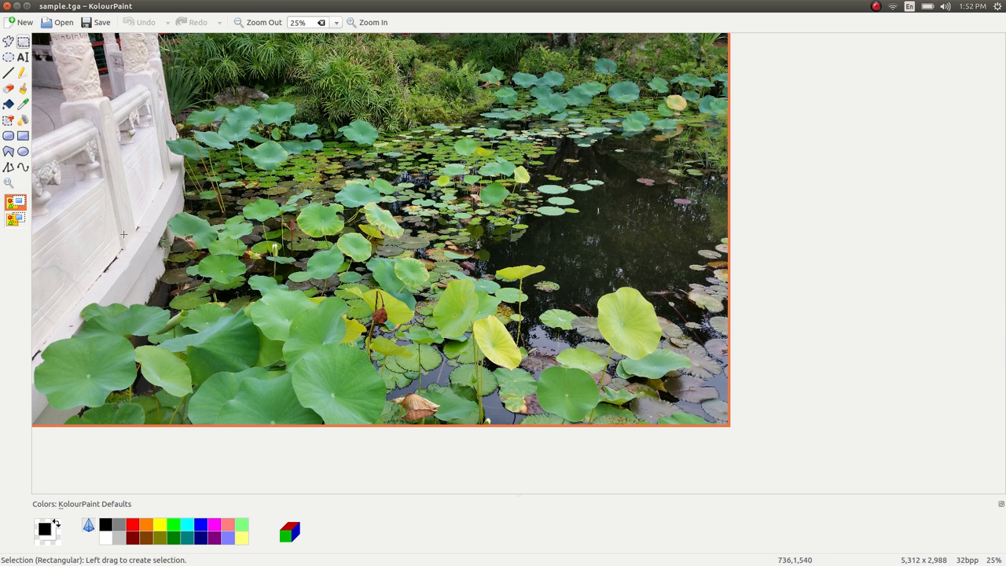
pyautogui.moveTo(154, 223)
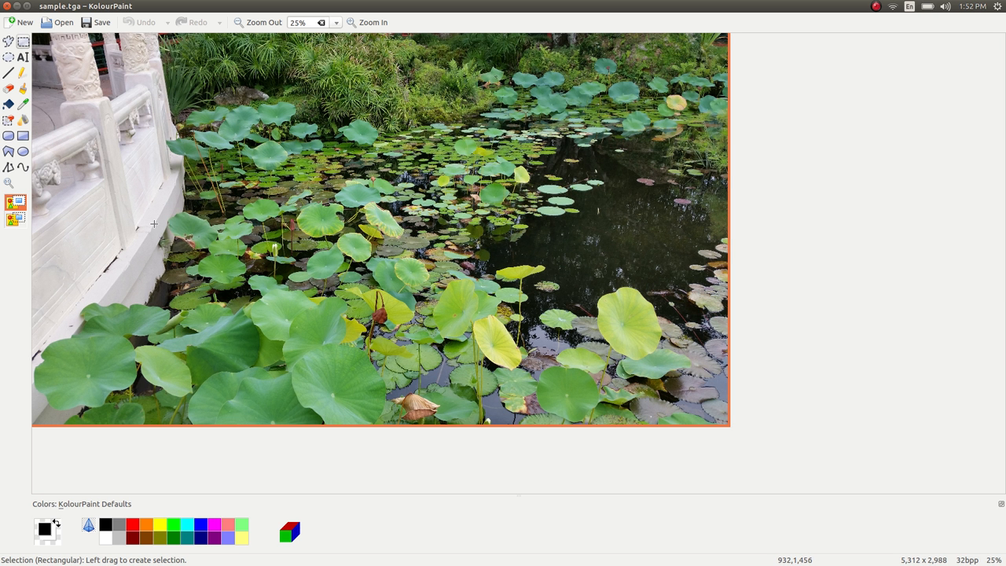
pyautogui.moveTo(255, 107)
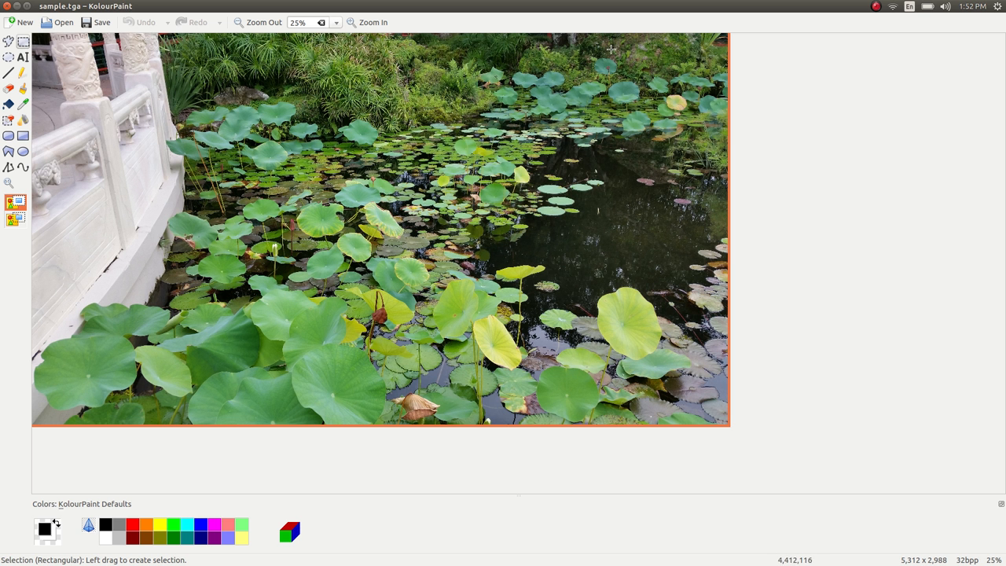
pyautogui.moveTo(625, 44)
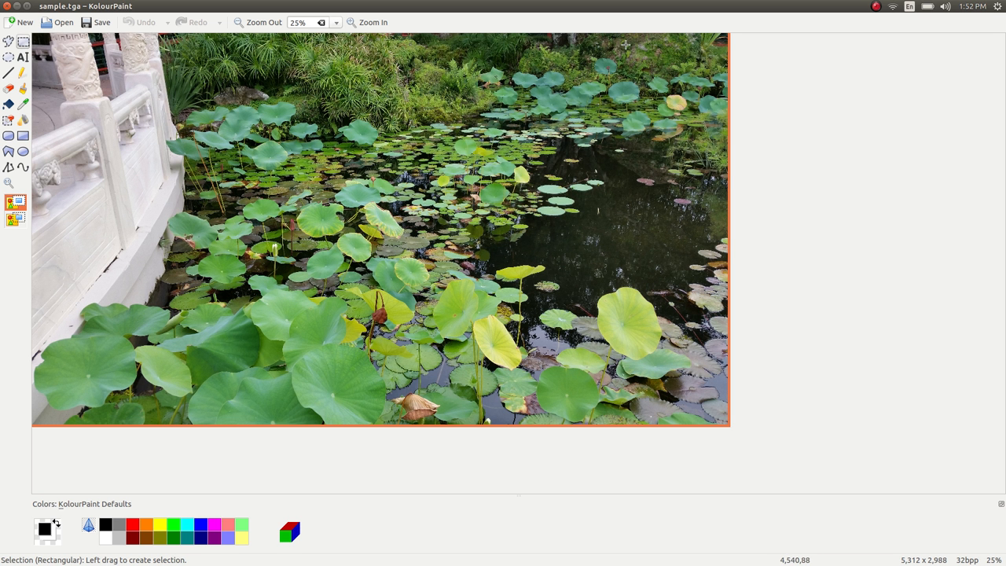
pyautogui.moveTo(550, 41)
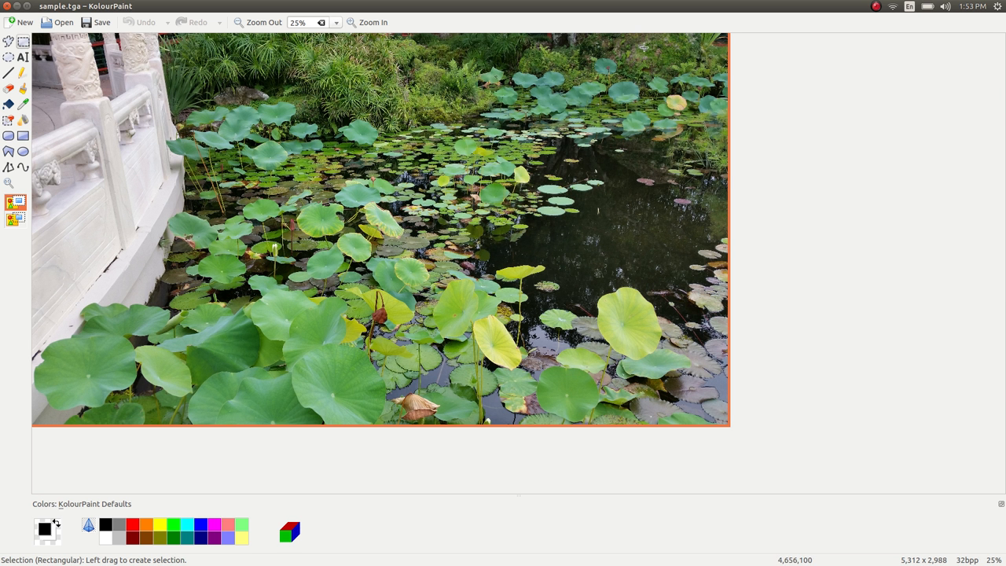
pyautogui.moveTo(566, 45)
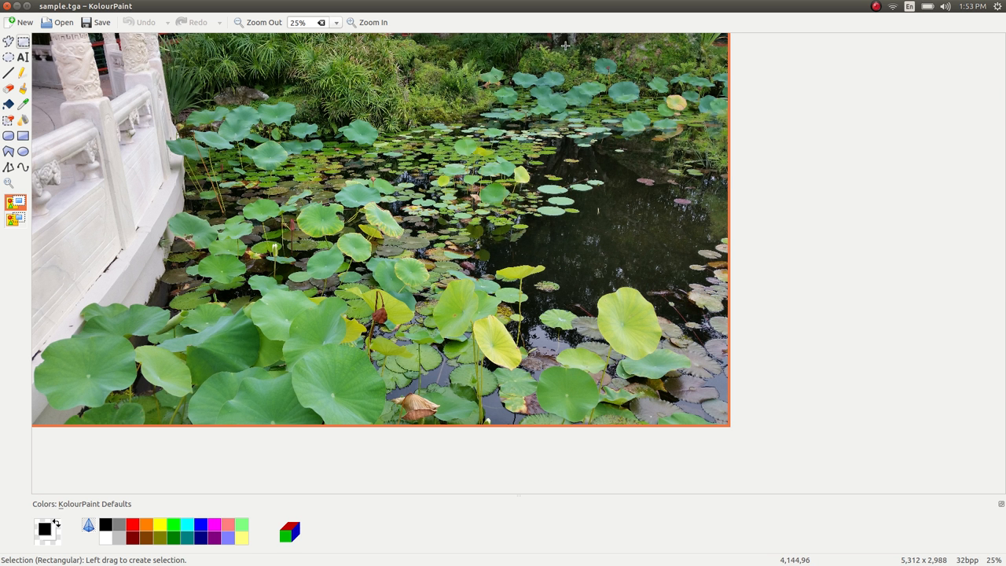
pyautogui.moveTo(430, 66)
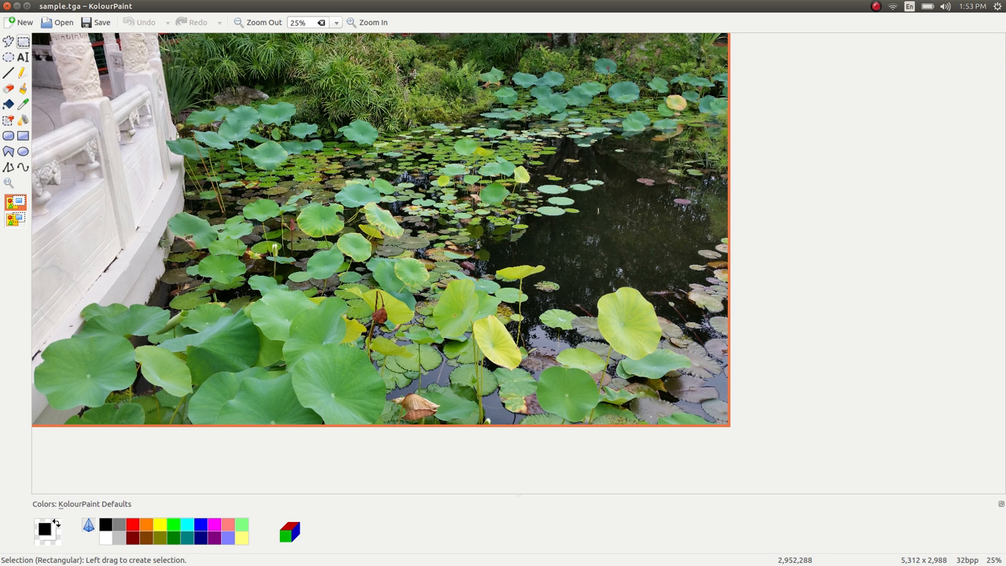
pyautogui.moveTo(743, 267)
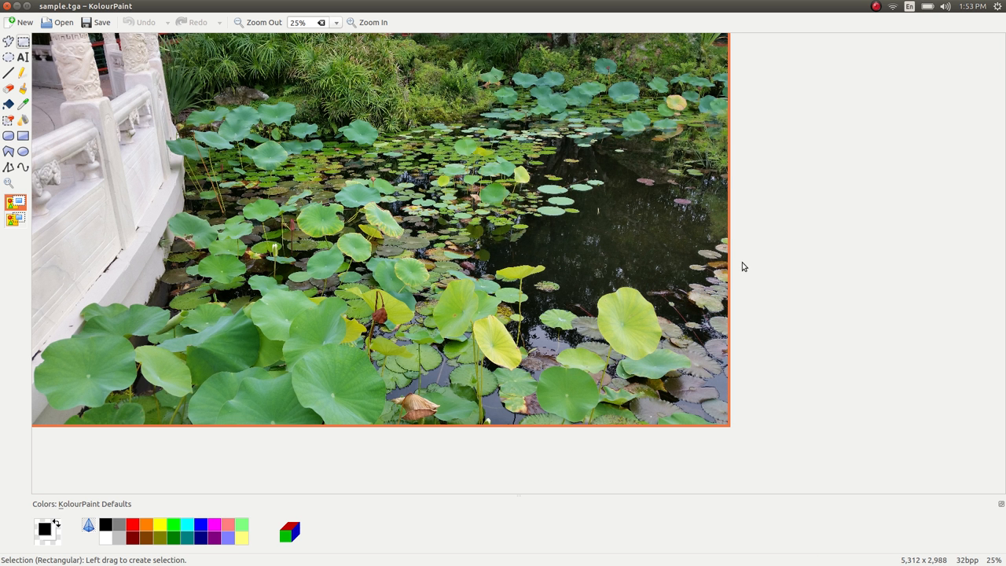
pyautogui.moveTo(752, 275)
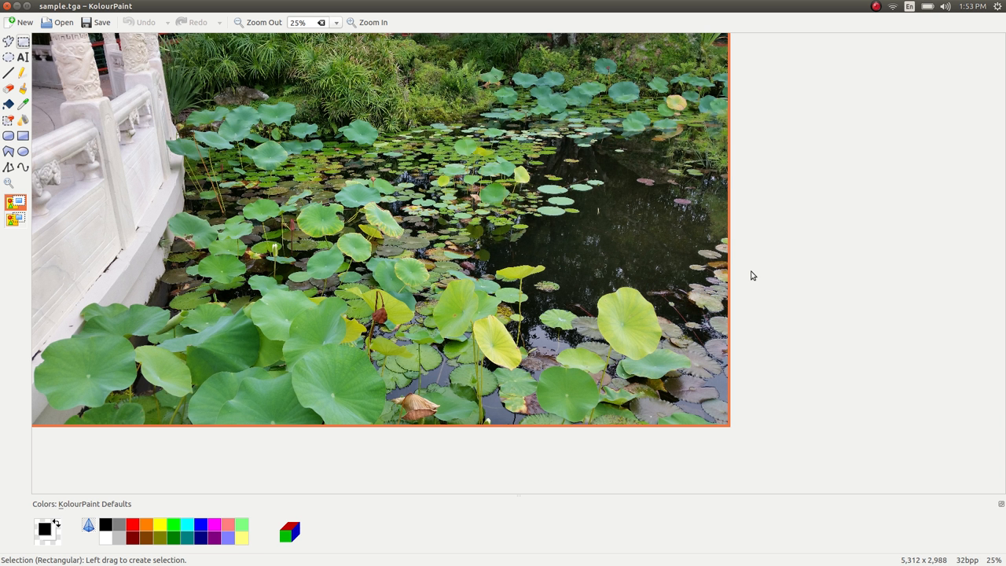
# Enter temp/signalsort on ~/tmp/sample.tga with settings 18 1 0 15935
pyautogui.write('cd dyspoissometer/')
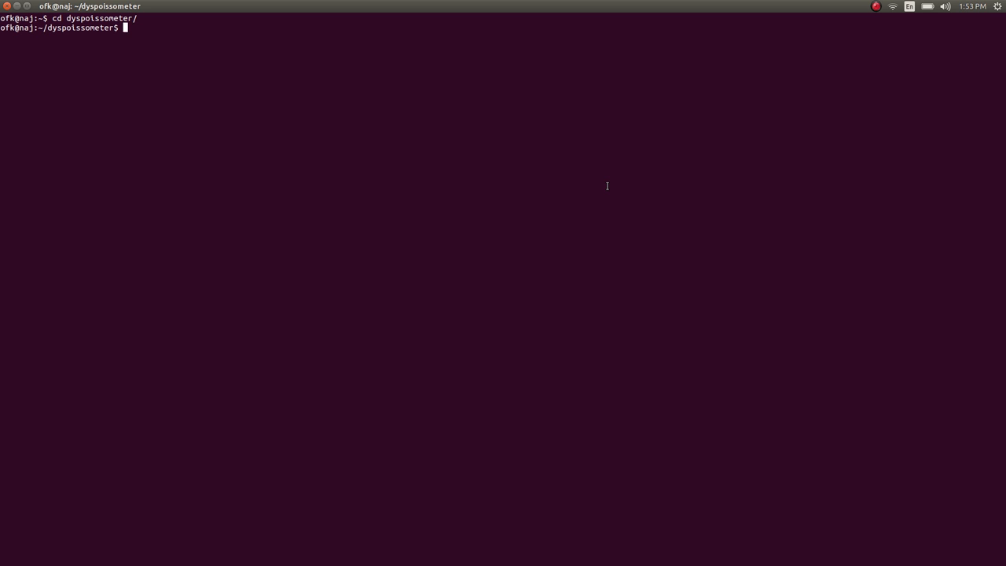
pyautogui.write('temp/')
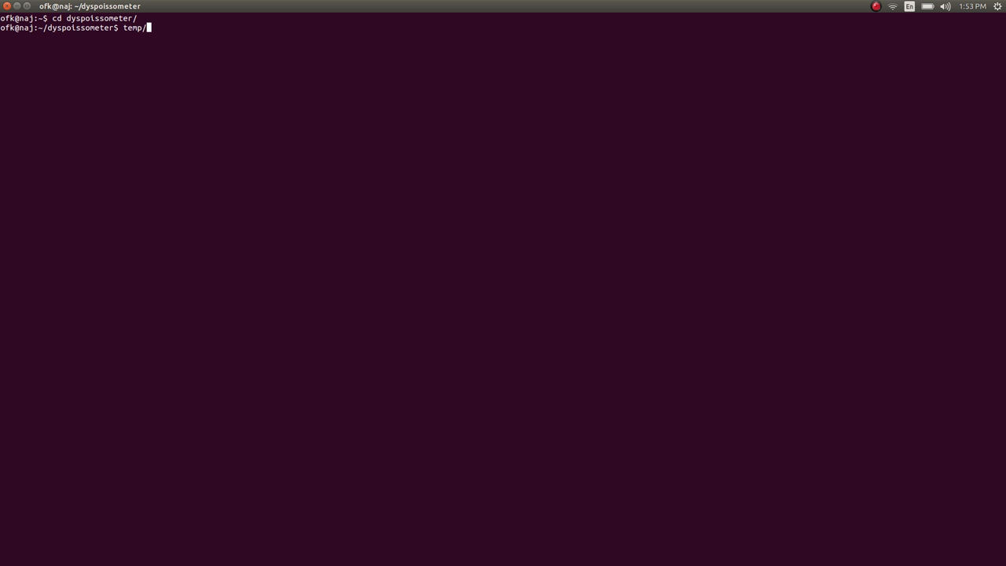
pyautogui.write('signalsort')
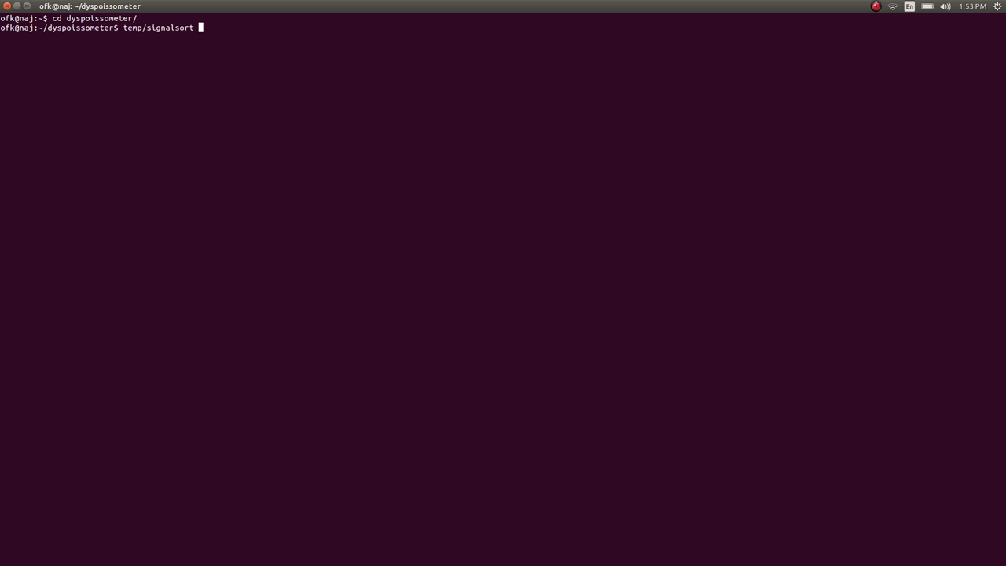
pyautogui.write('~/tmp/sample.tga')
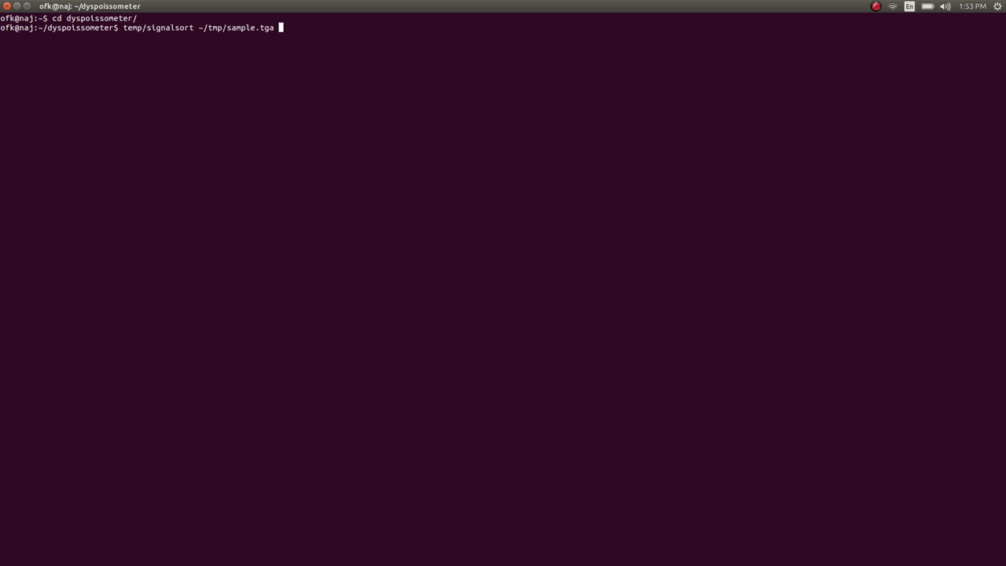
pyautogui.write('18')
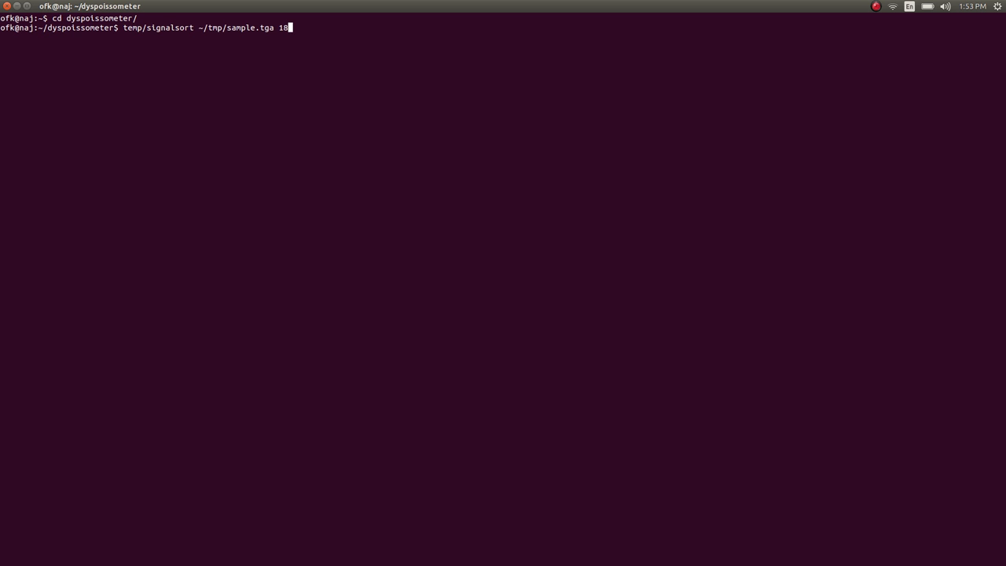
pyautogui.write('1')
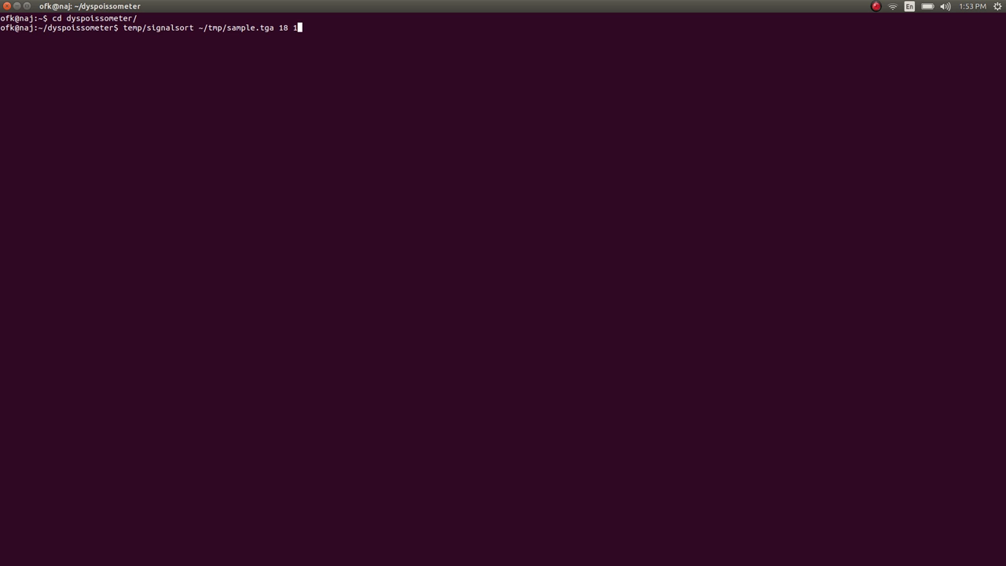
pyautogui.write('" "')
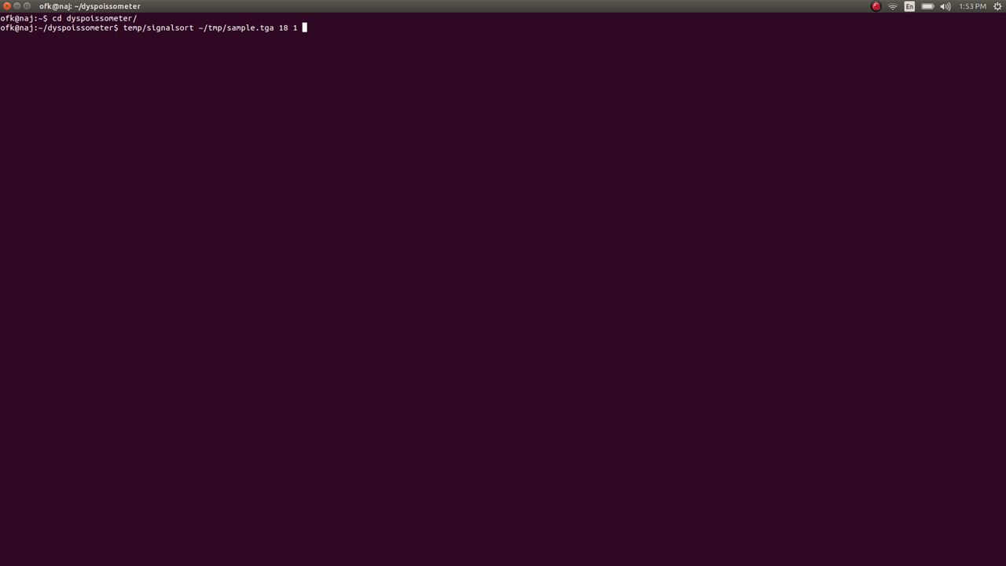
pyautogui.write('0 15935')
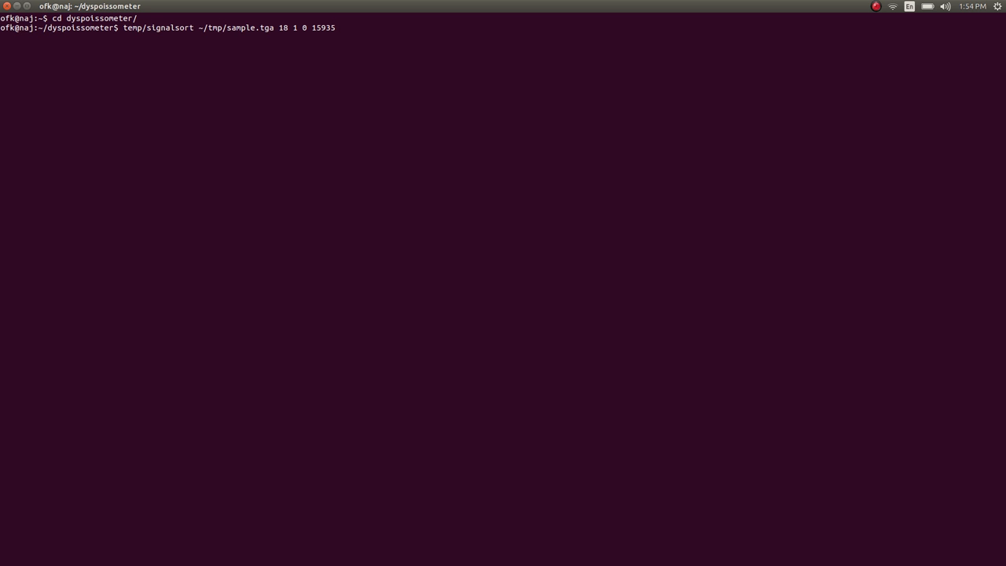
# Add the output path ~/tmp/sorted.tga and run the command
pyautogui.write('~/')
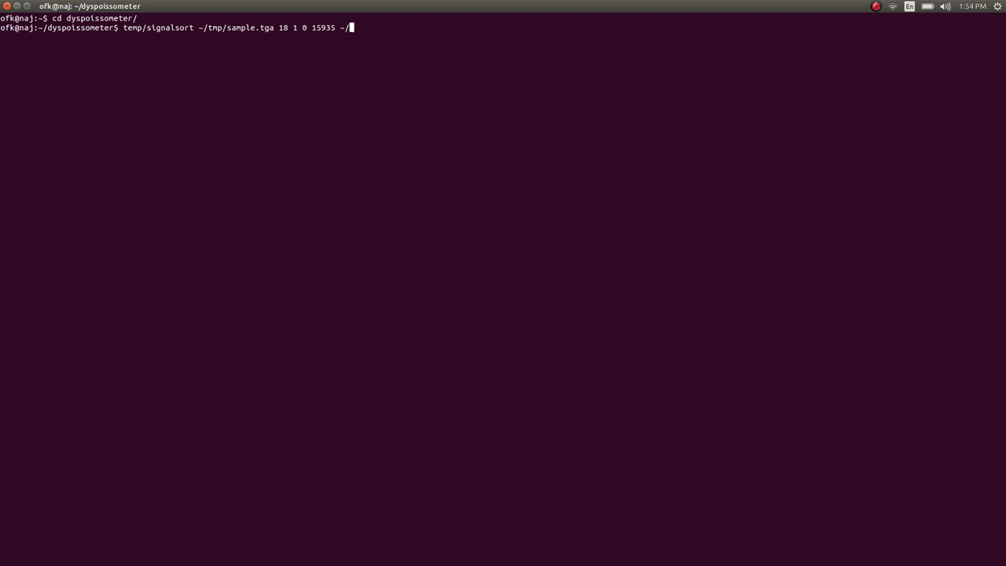
pyautogui.write('tmp/sort.')
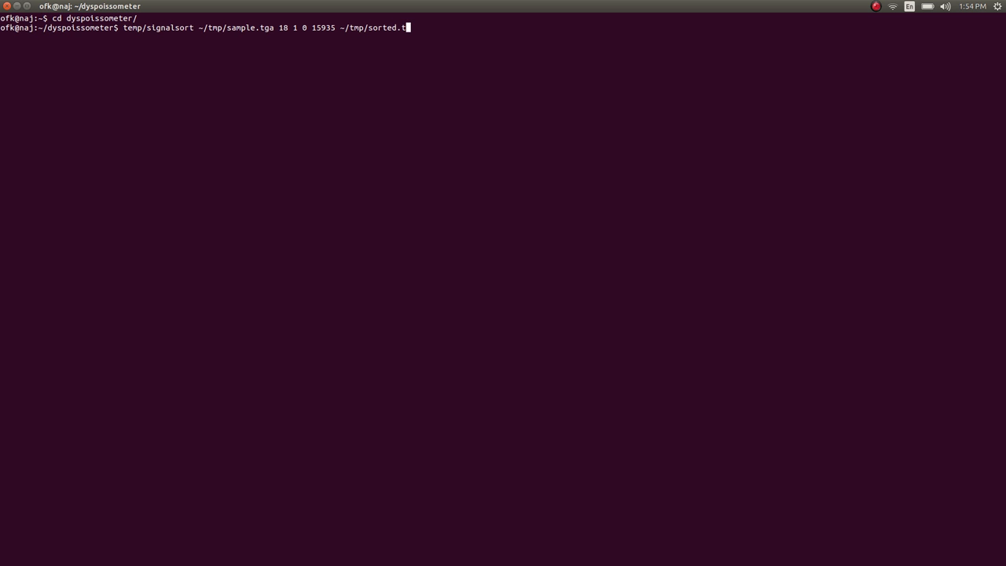
pyautogui.write('ga')
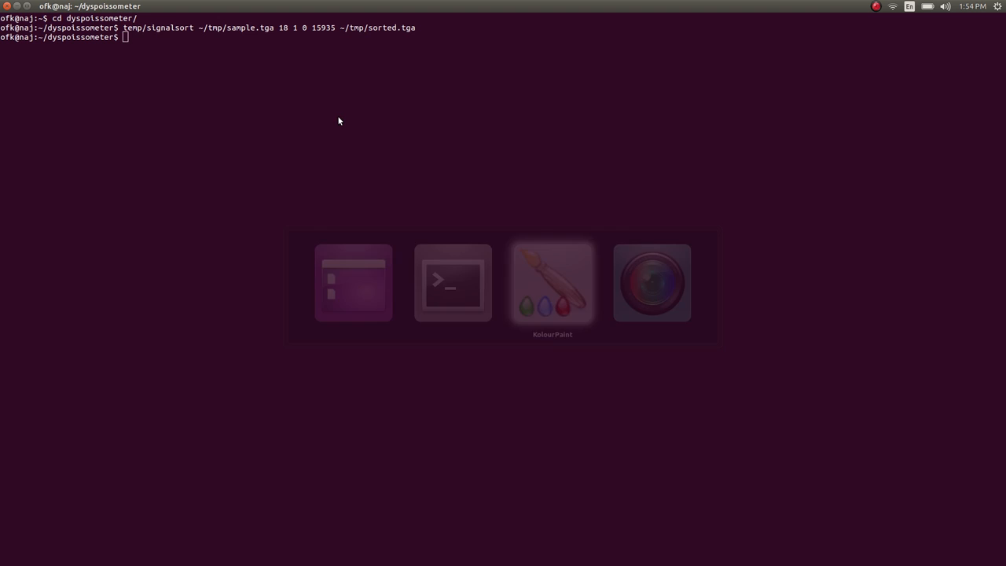
# Bring KolourPaint forward and open sorted.tga, the scan-line-sorted pond photo
pyautogui.click(551, 283)
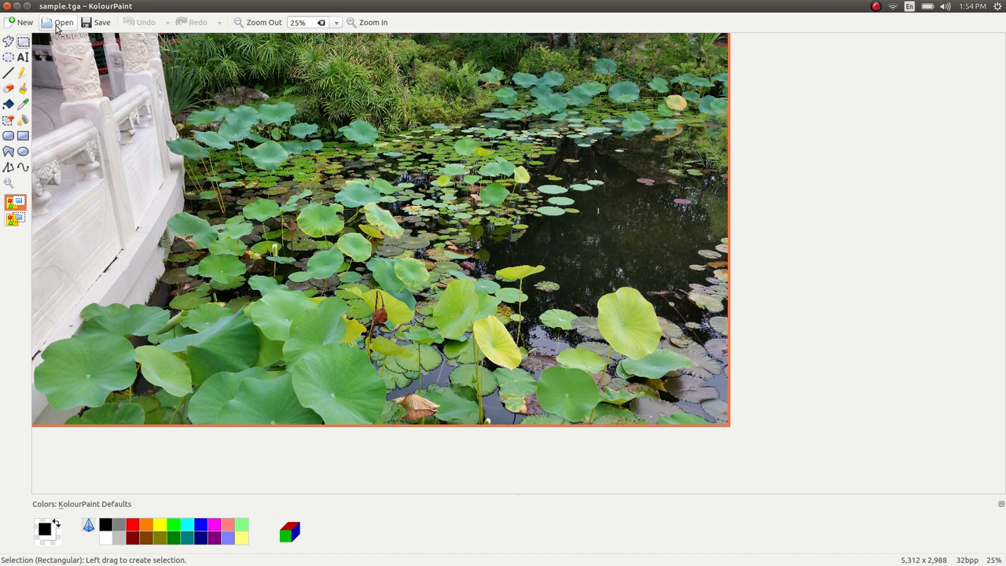
pyautogui.click(63, 22)
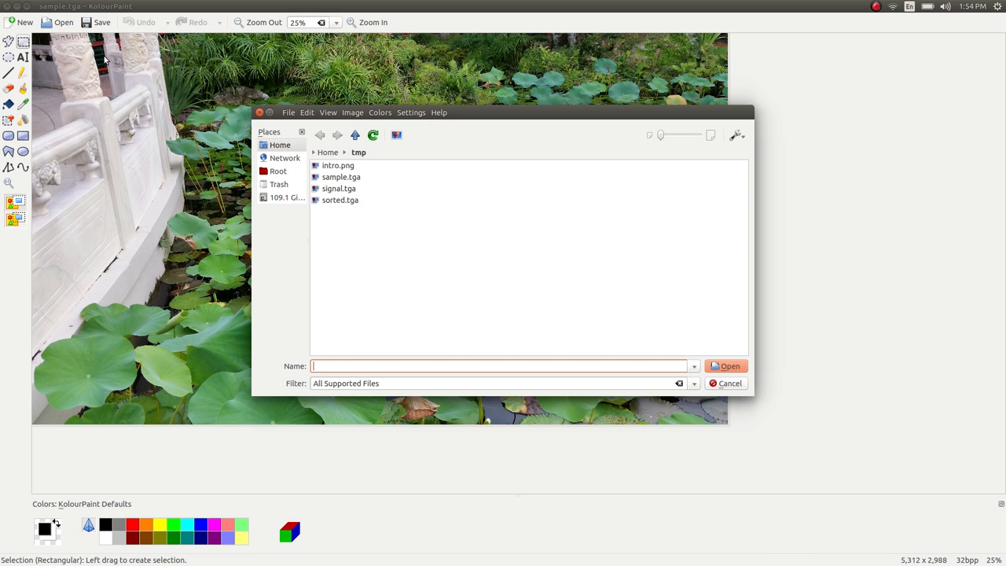
pyautogui.doubleClick(339, 200)
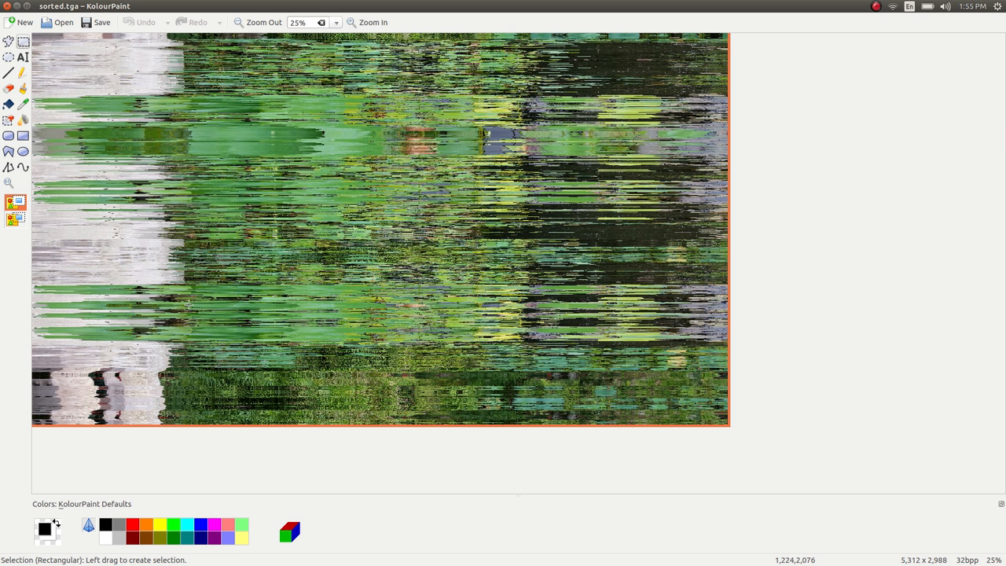
pyautogui.moveTo(407, 325)
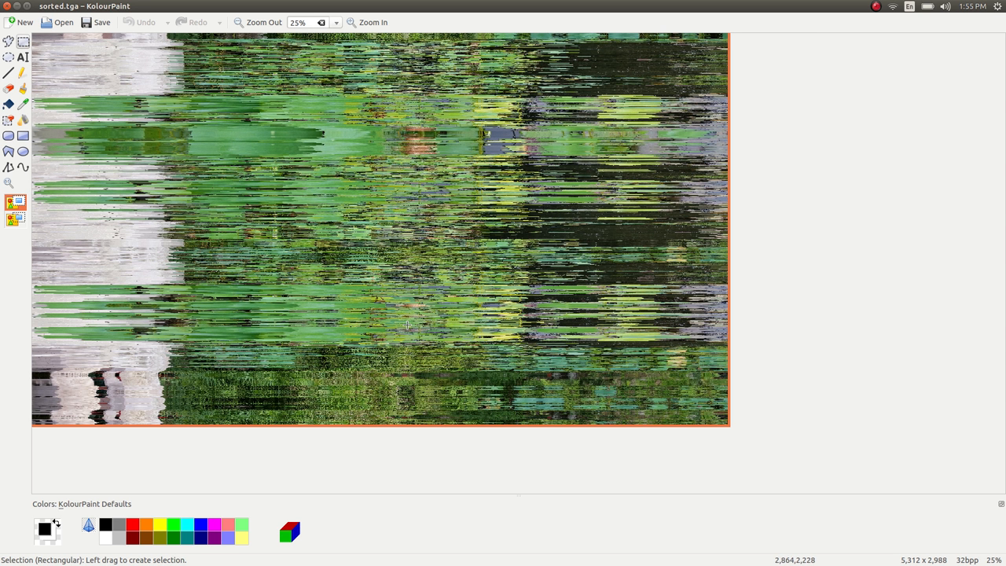
# Back in the terminal, build deltafy and run it bare to show usage help
pyautogui.press('alt+tab')
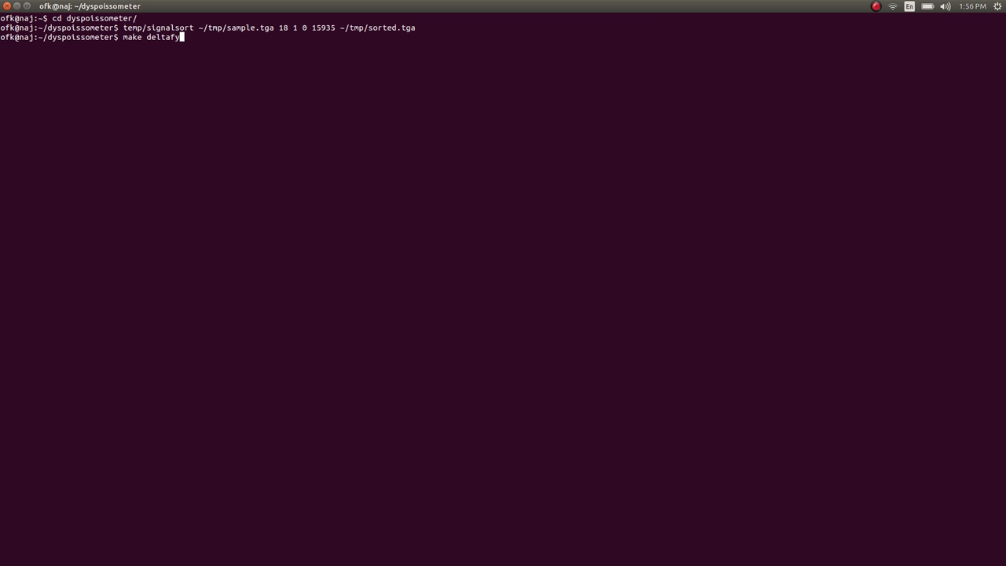
pyautogui.press('Return')
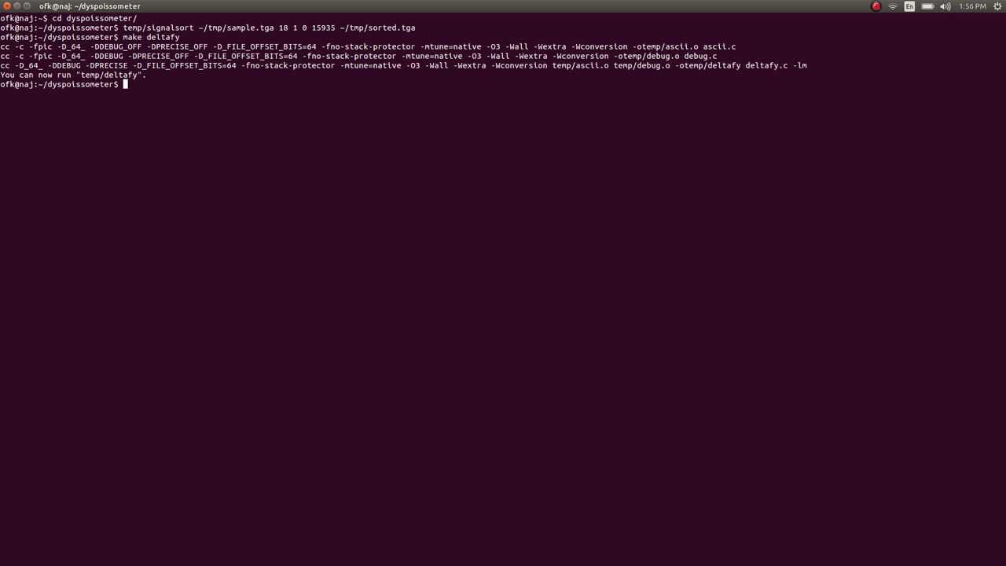
pyautogui.write('temp/deltafy')
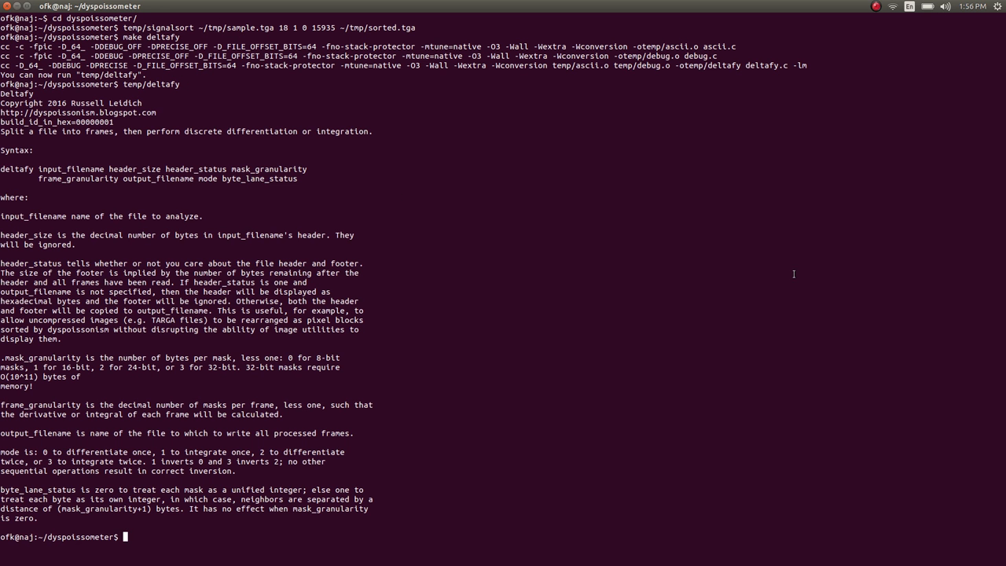
pyautogui.moveTo(574, 301)
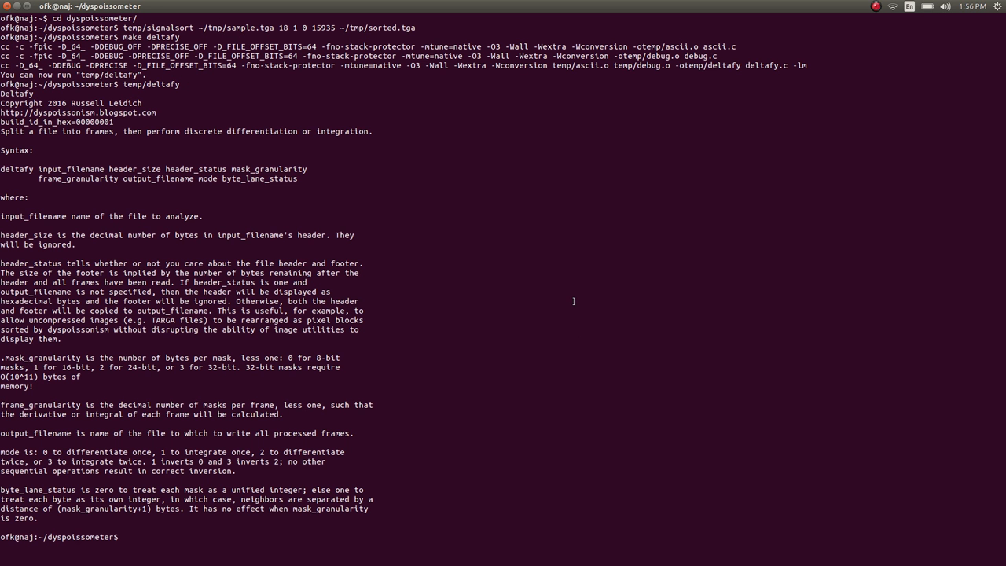
# Enter temp/deltafy on ~/tmp/sample.tga with arguments 18 1 0 2 5311
pyautogui.write('temp/deltafy')
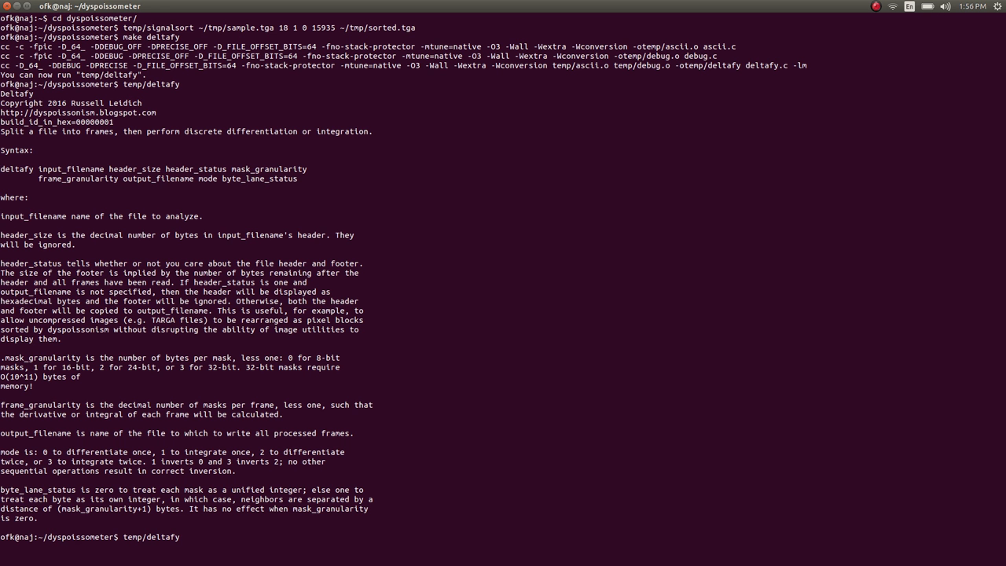
pyautogui.write('~/tmp/sa')
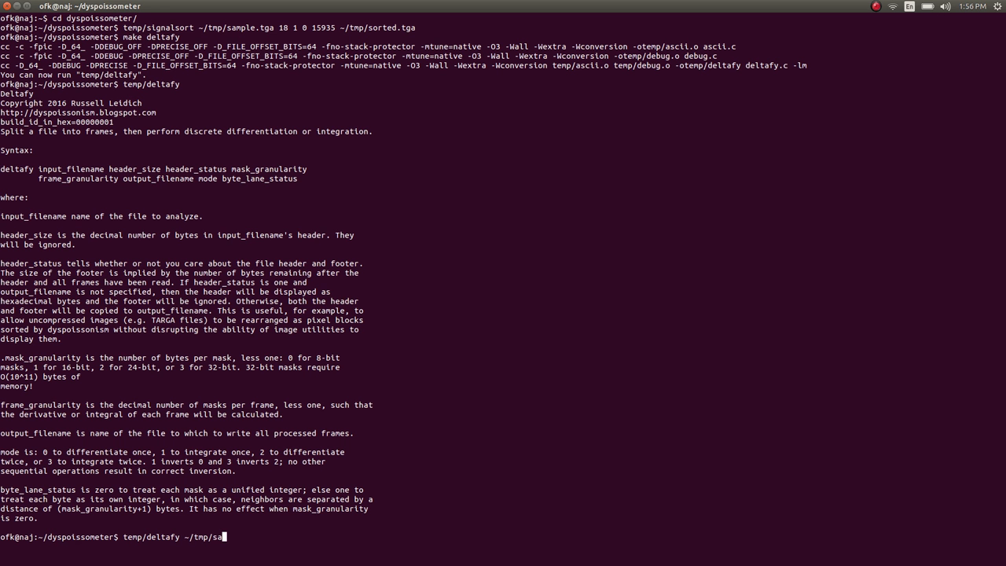
pyautogui.write('mple.tga')
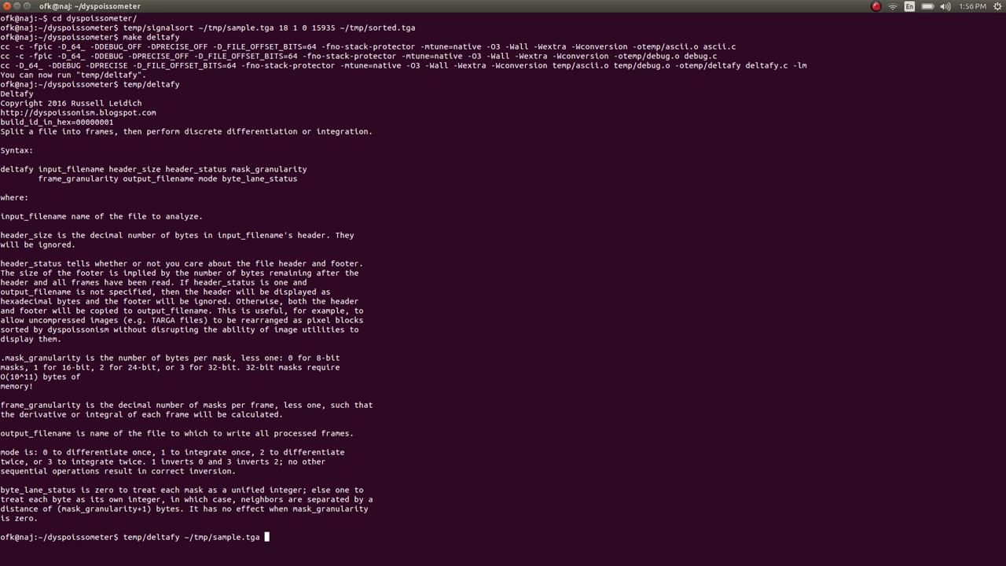
pyautogui.write('18 1')
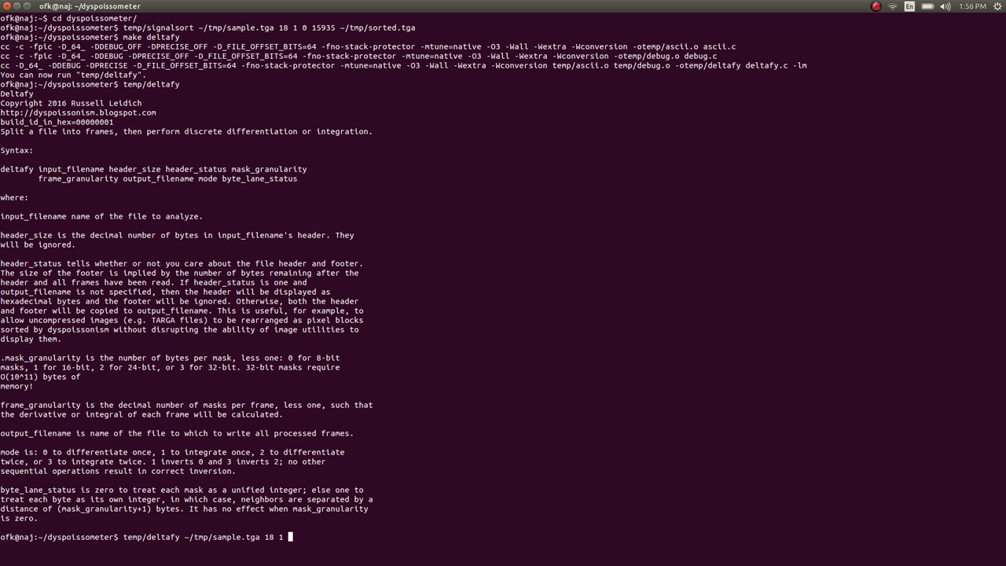
pyautogui.write('0')
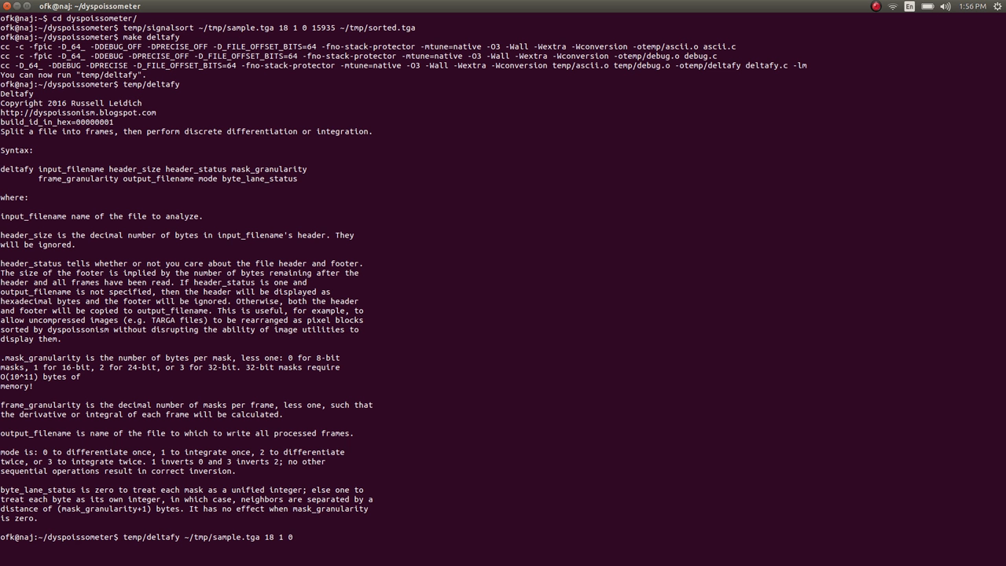
pyautogui.write('2')
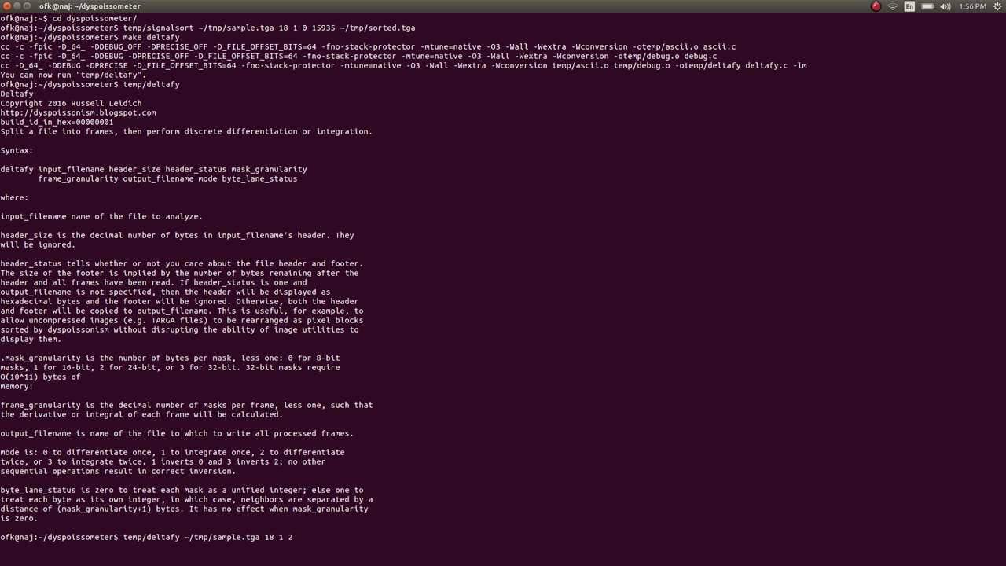
pyautogui.write('5')
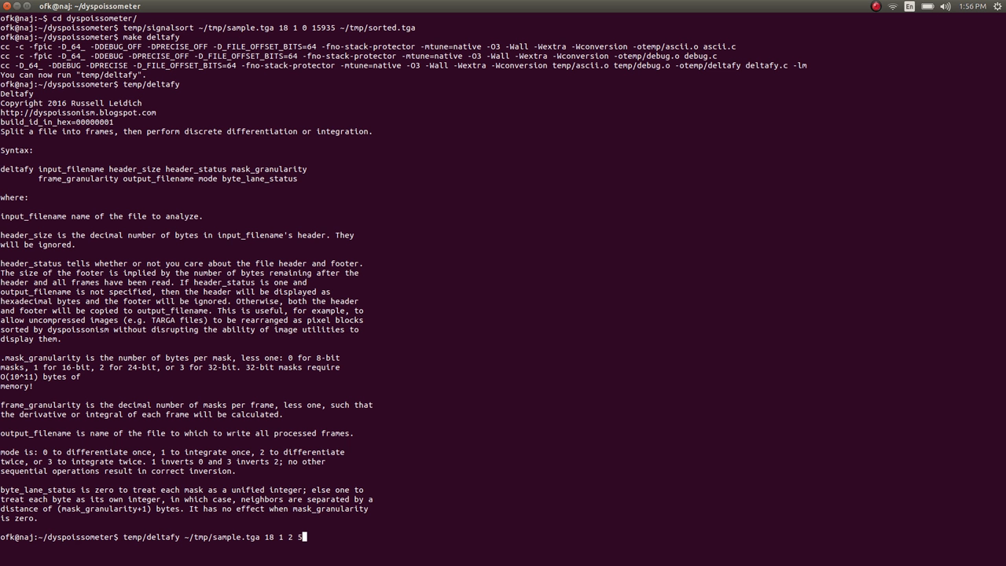
pyautogui.write('31')
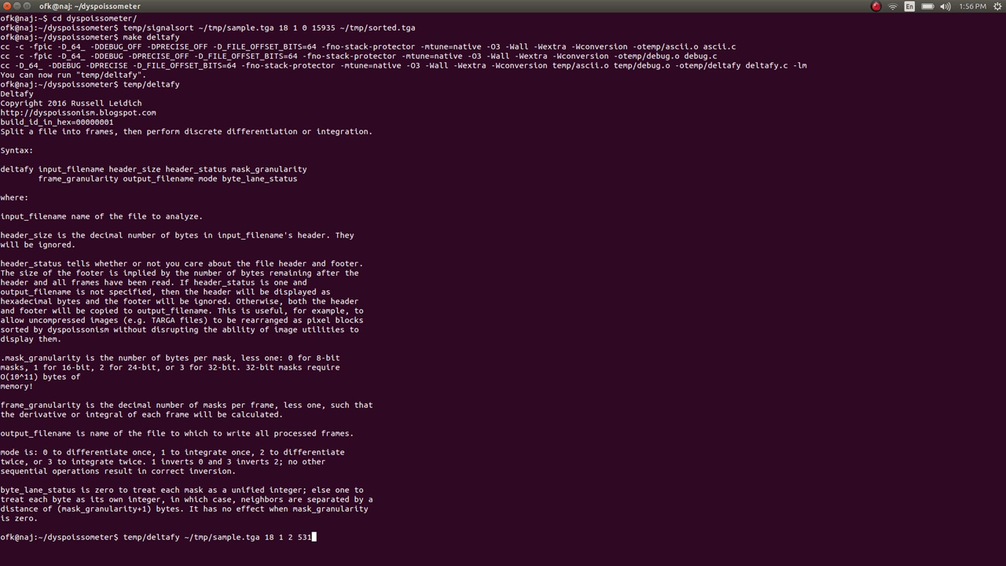
pyautogui.write('1')
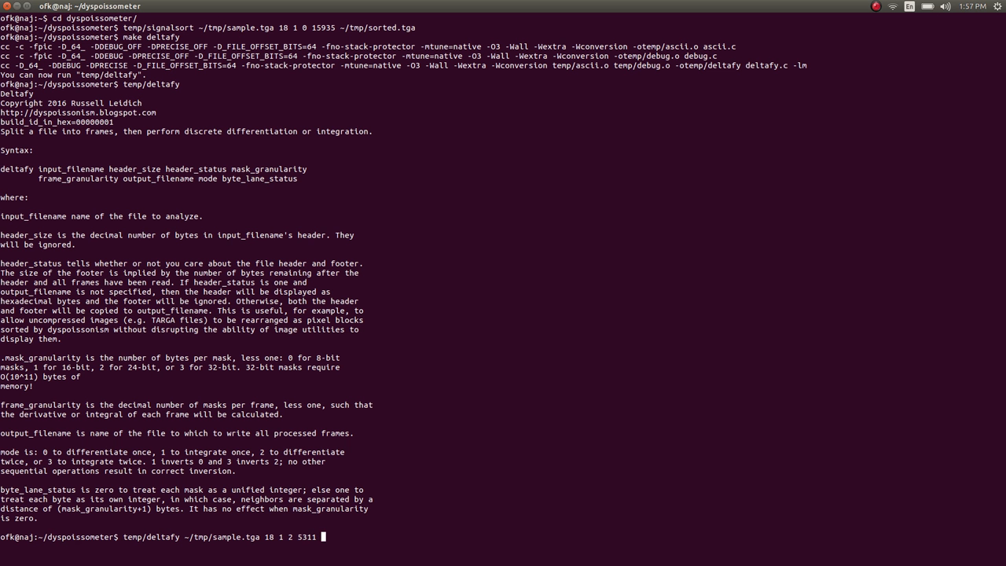
# Add output ~/tmp/sample_d1.tga and mode 0, then run to differentiate once
pyautogui.write('~/tmp/')
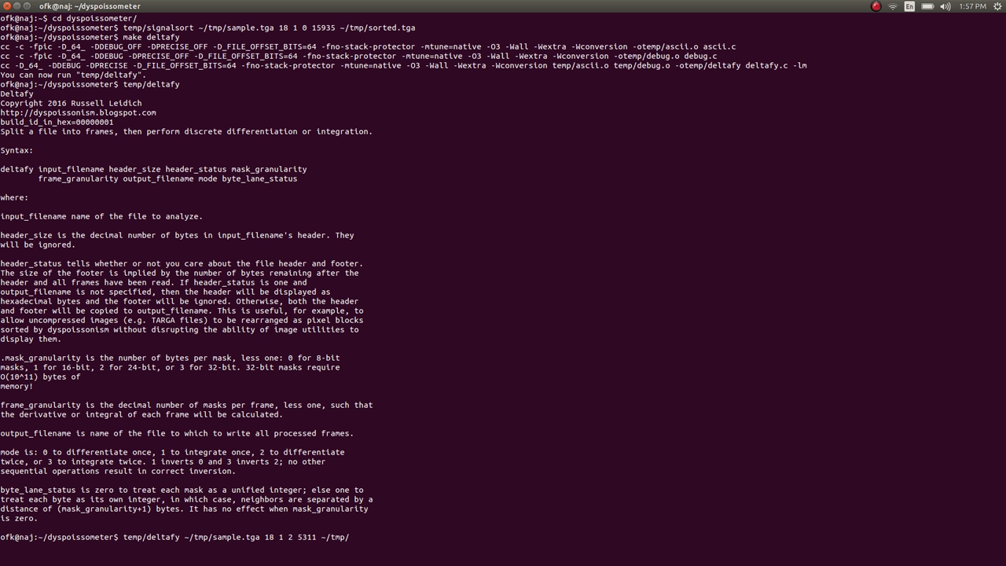
pyautogui.write('sample_d1')
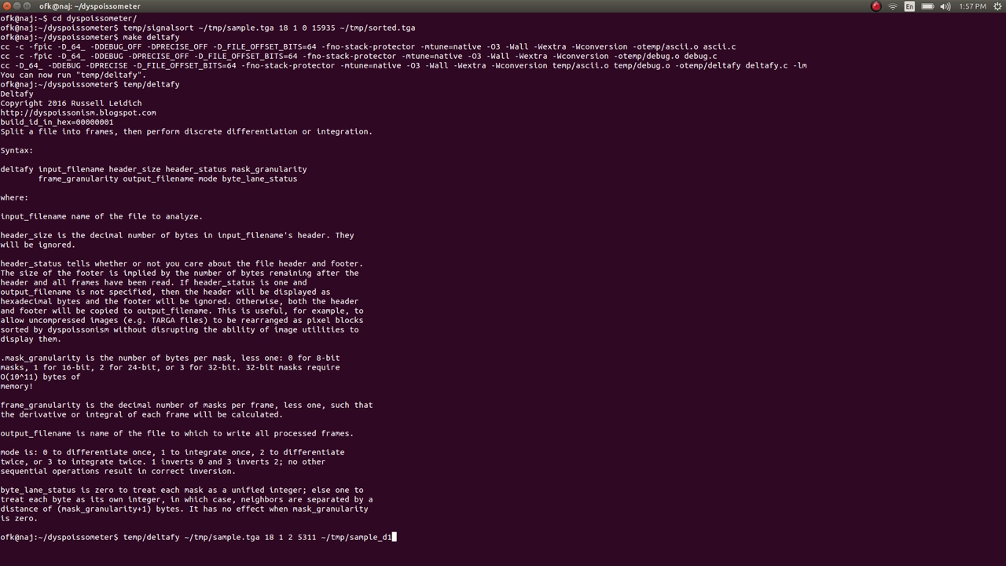
pyautogui.write('.tga')
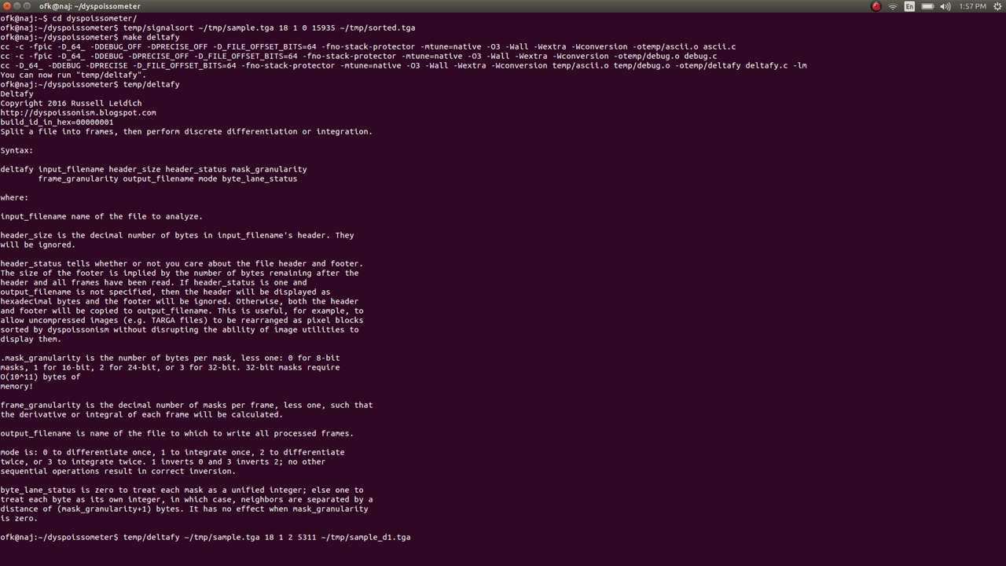
pyautogui.write('0')
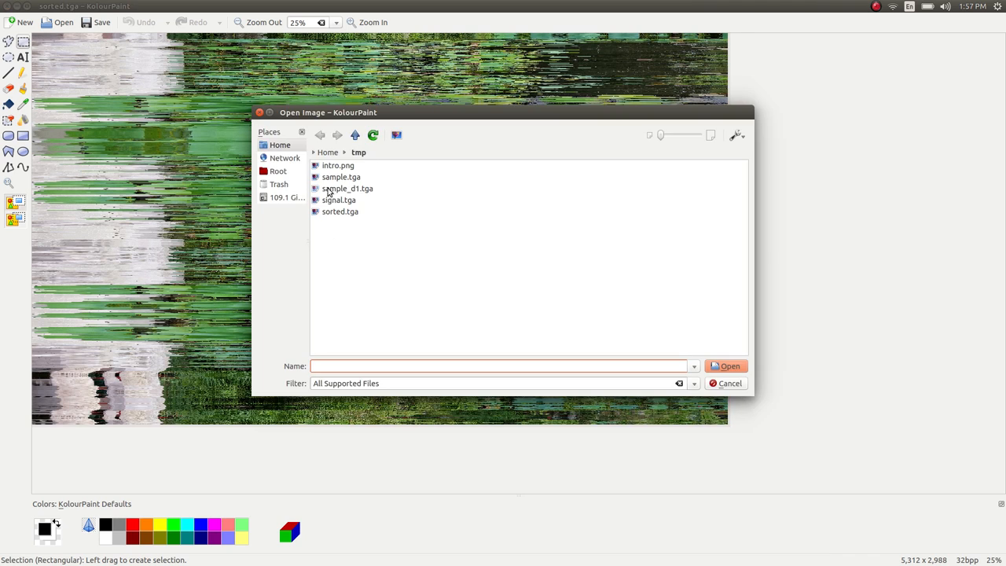
# Open sample_d1.tga to view the edge-like derivative of the pond photo
pyautogui.doubleClick(347, 188)
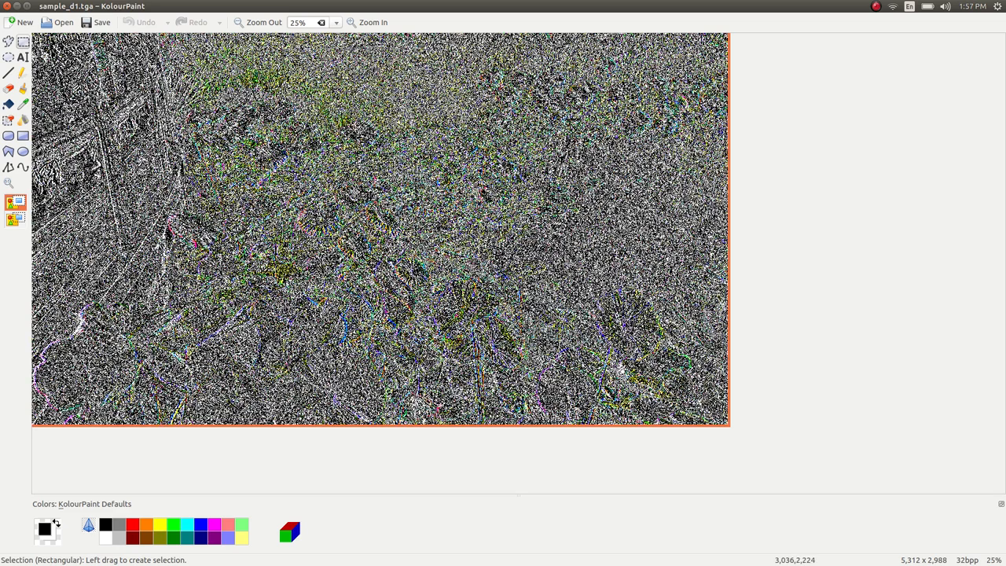
pyautogui.click(336, 22)
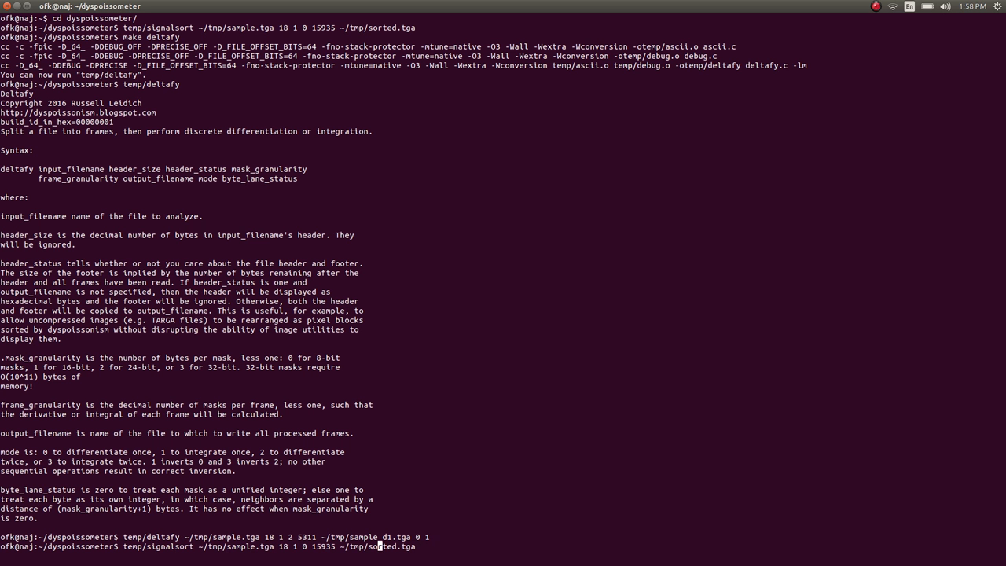
pyautogui.moveTo(258, 547)
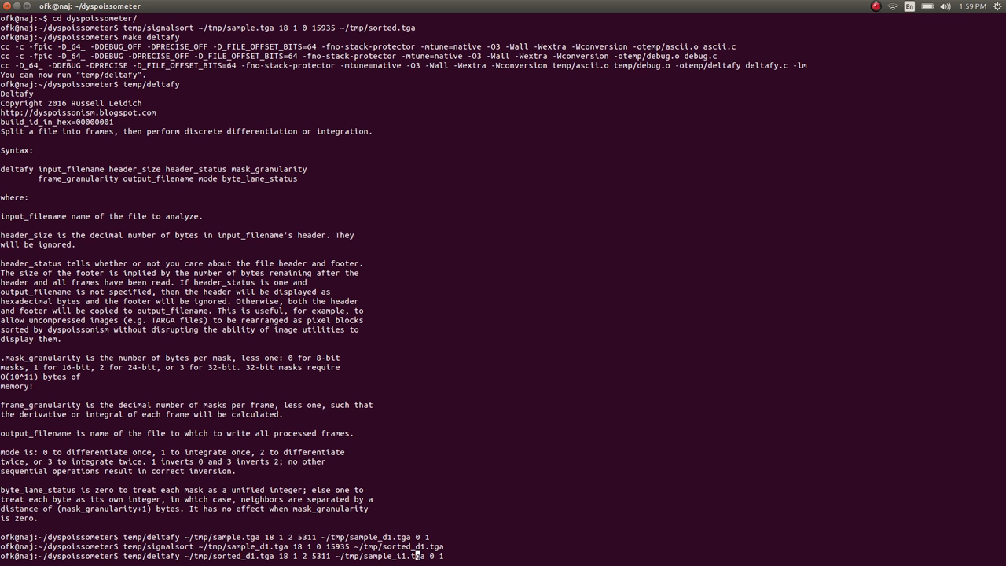
pyautogui.moveTo(431, 556)
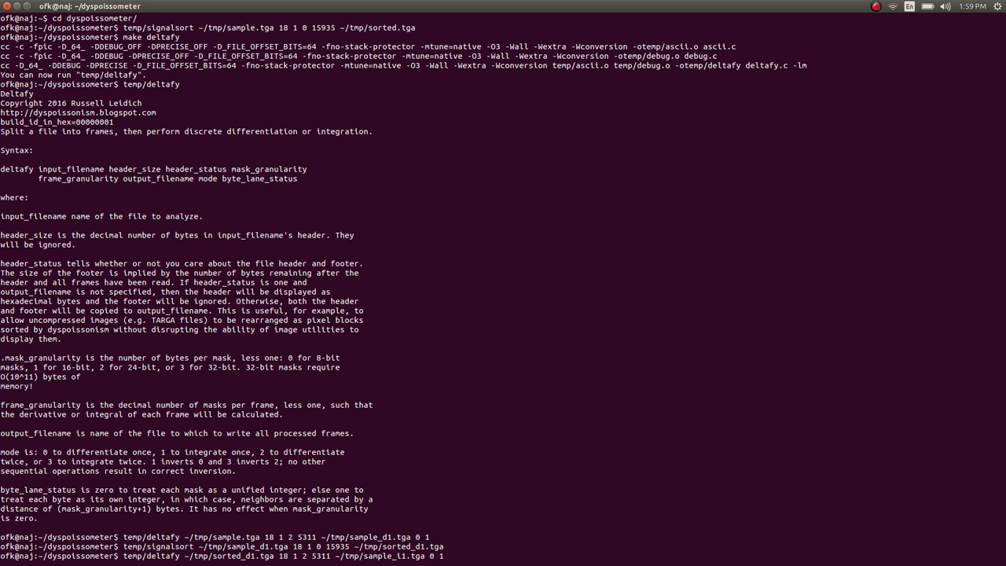
# Set the deltafy mode to 1 to integrate the sorted derivative into sample_i1.tga
pyautogui.write('1')
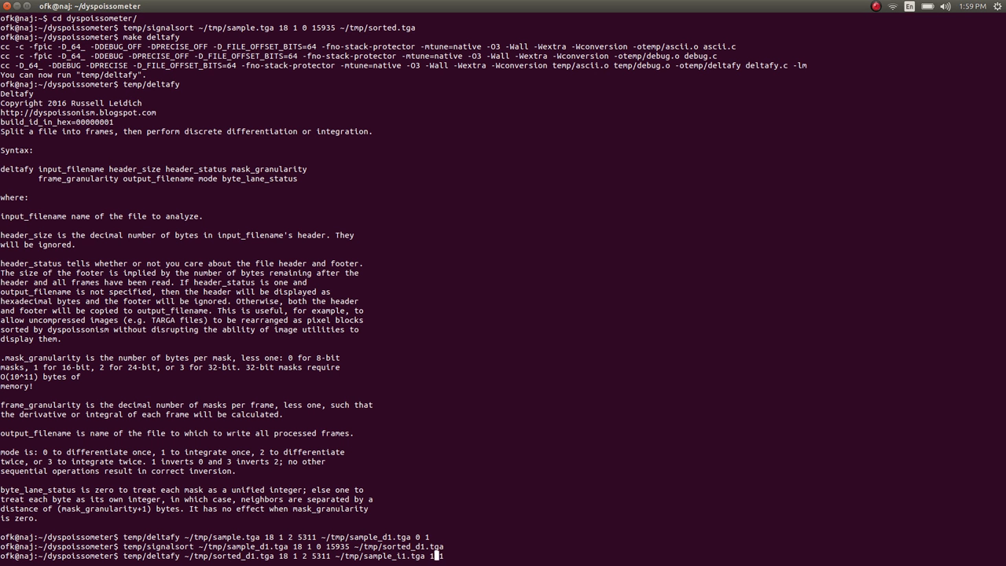